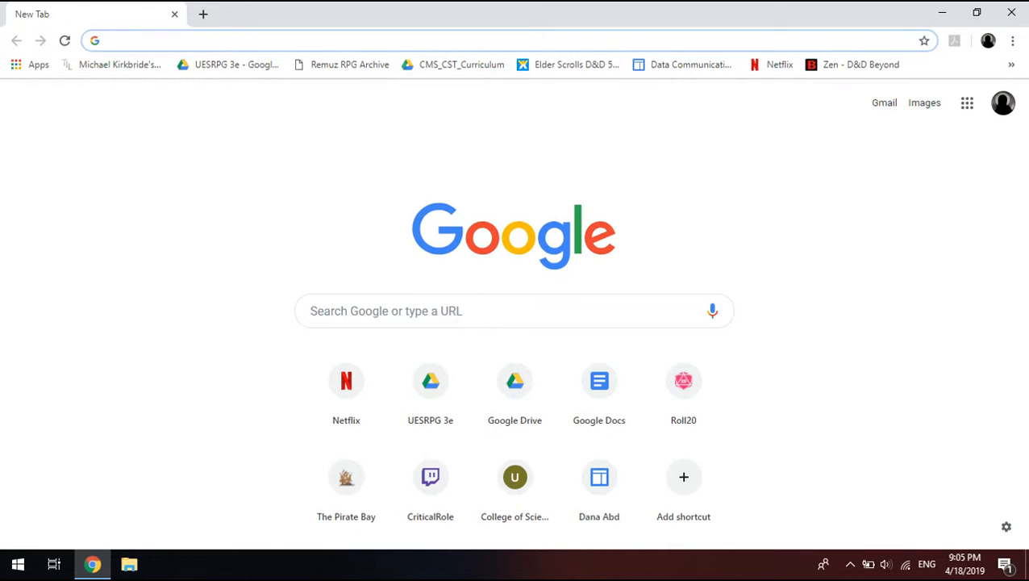
# - Search the web for net framework, wamp server, then my sql download
pyautogui.write('di')
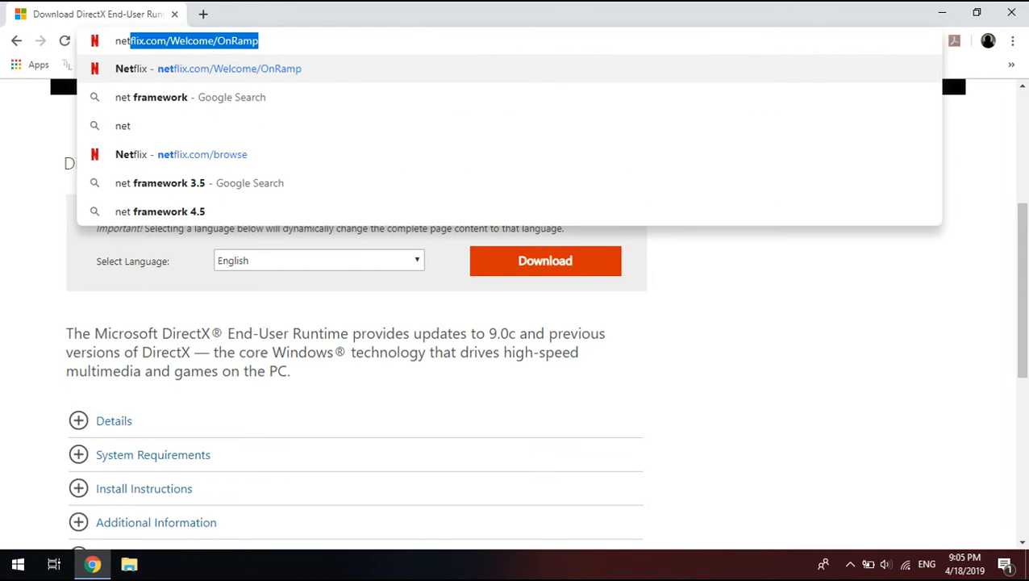
pyautogui.click(191, 97)
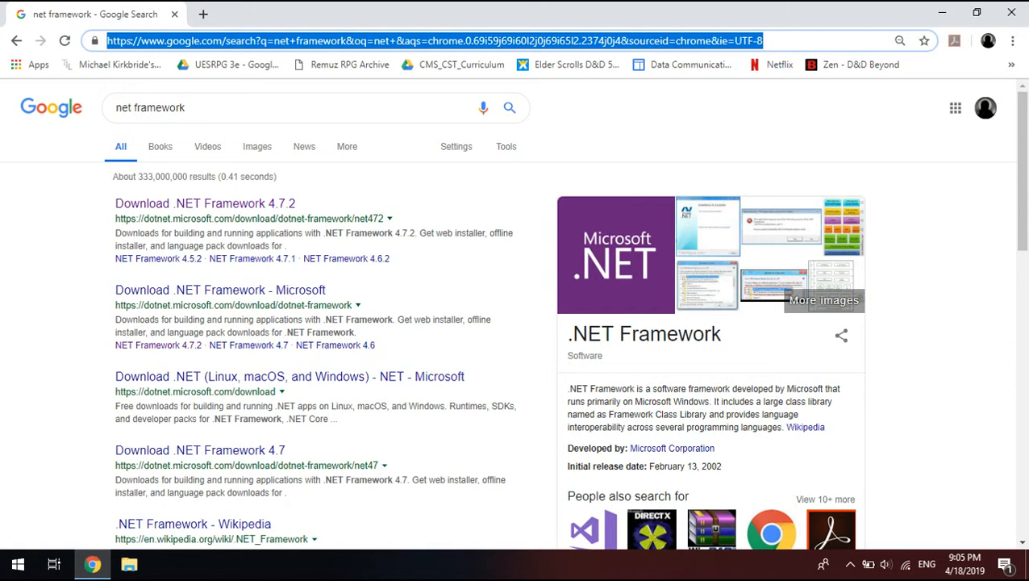
pyautogui.write('wamp server')
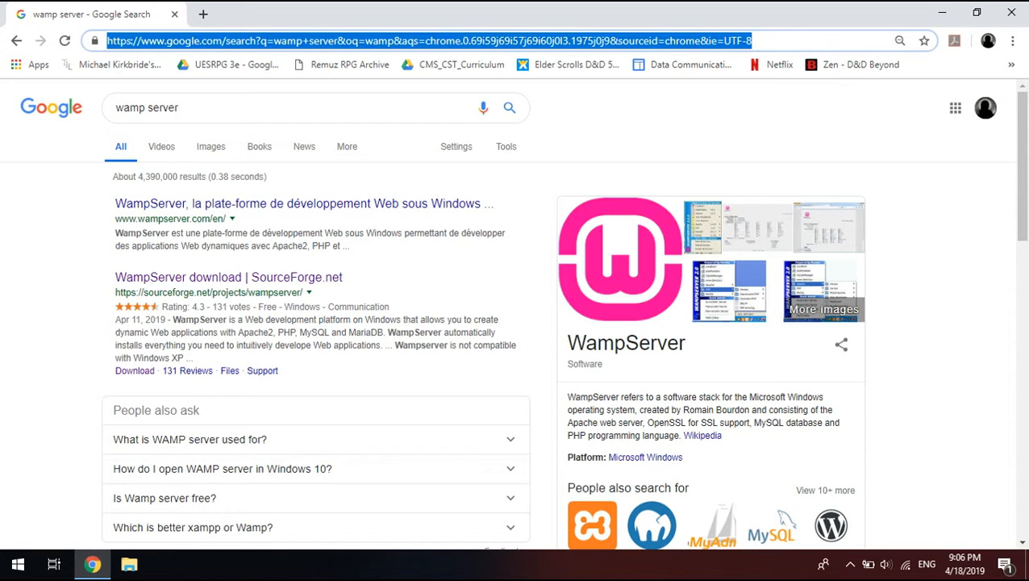
pyautogui.write('my sql')
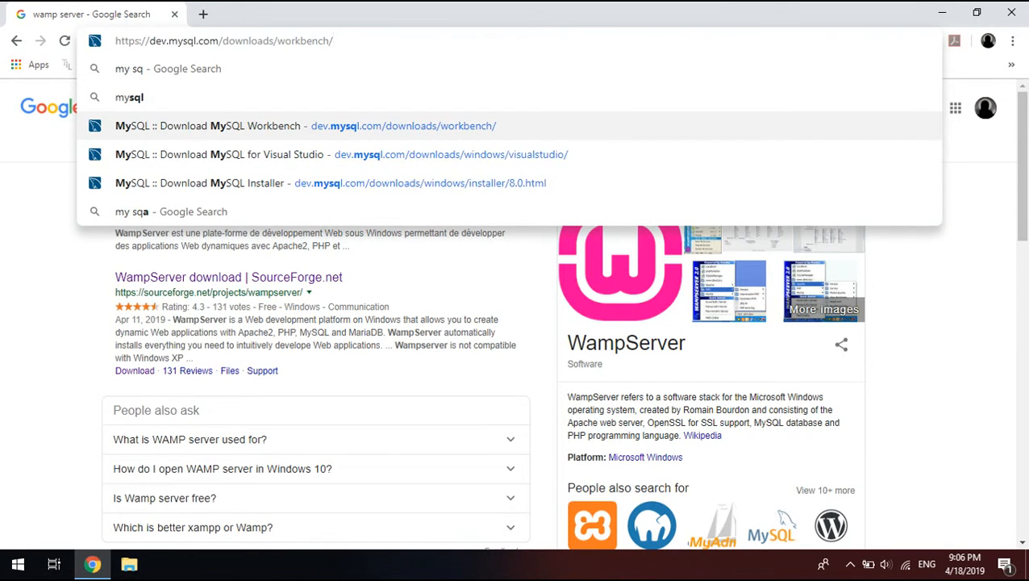
pyautogui.write('dow')
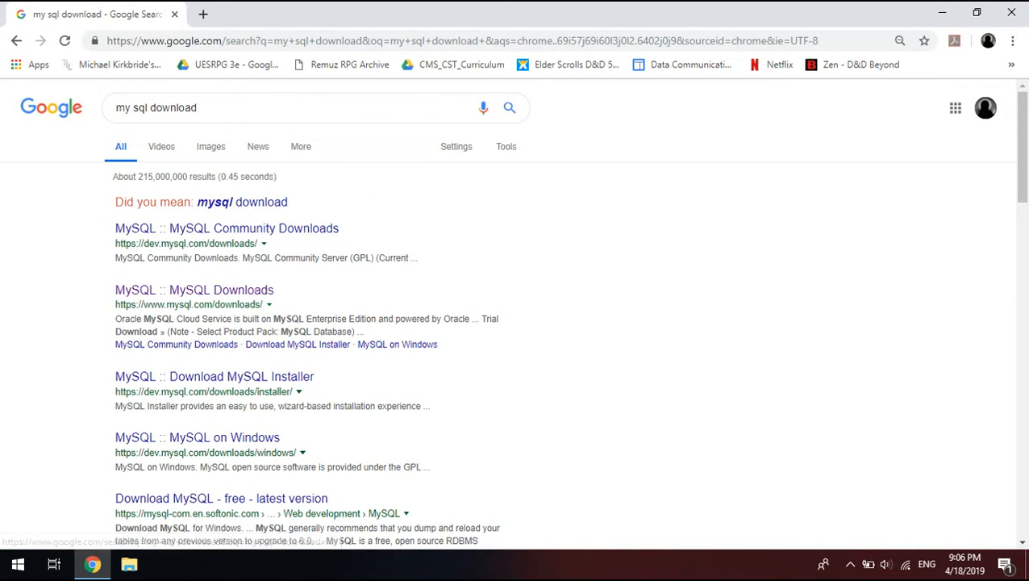
# - Open the MySQL downloads site and review the Download MySQL Workbench page's installer section
pyautogui.click(194, 291)
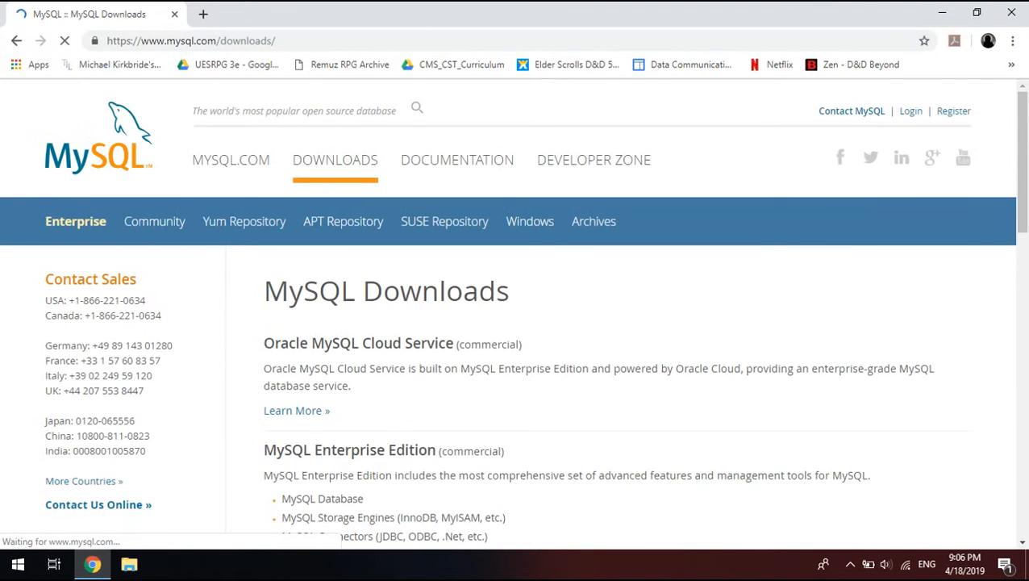
pyautogui.scroll(-3)
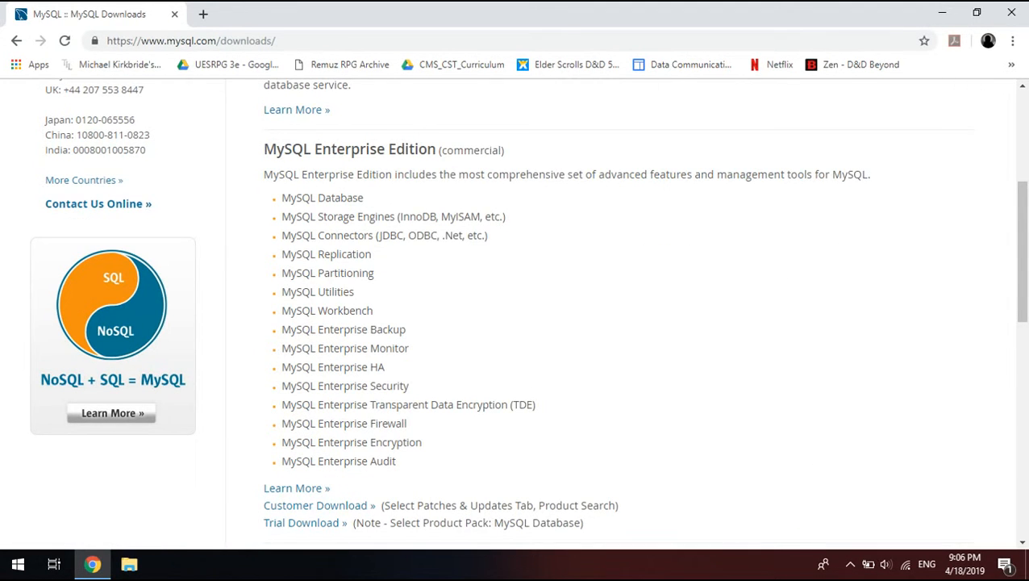
pyautogui.scroll(-3)
pyautogui.write('mysql')
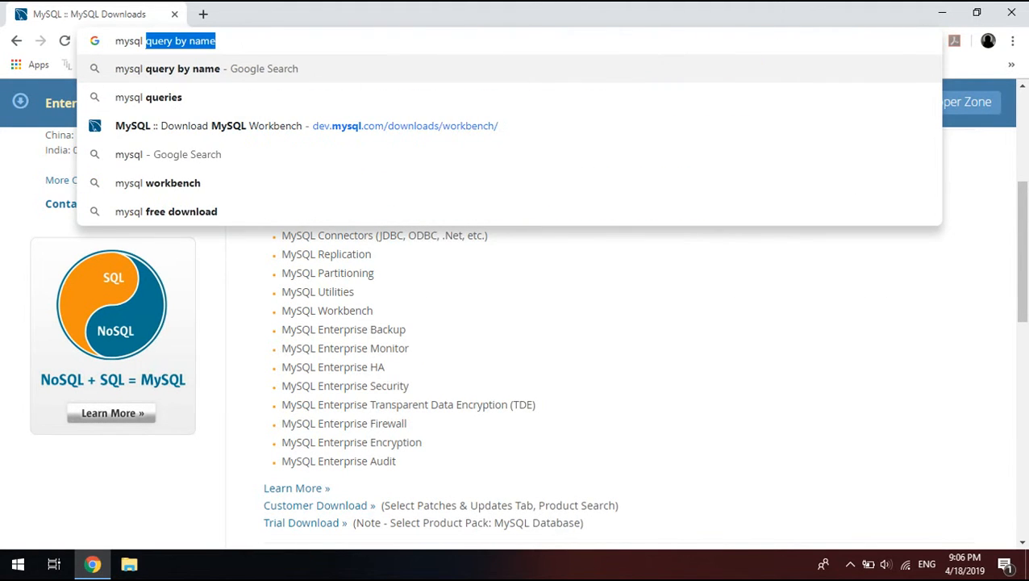
pyautogui.click(306, 125)
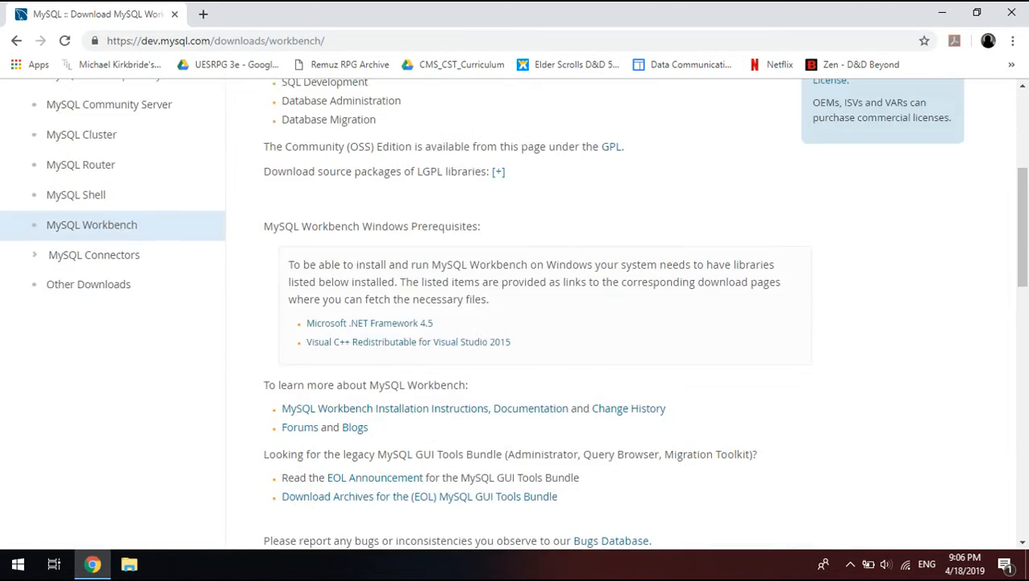
pyautogui.scroll(3)
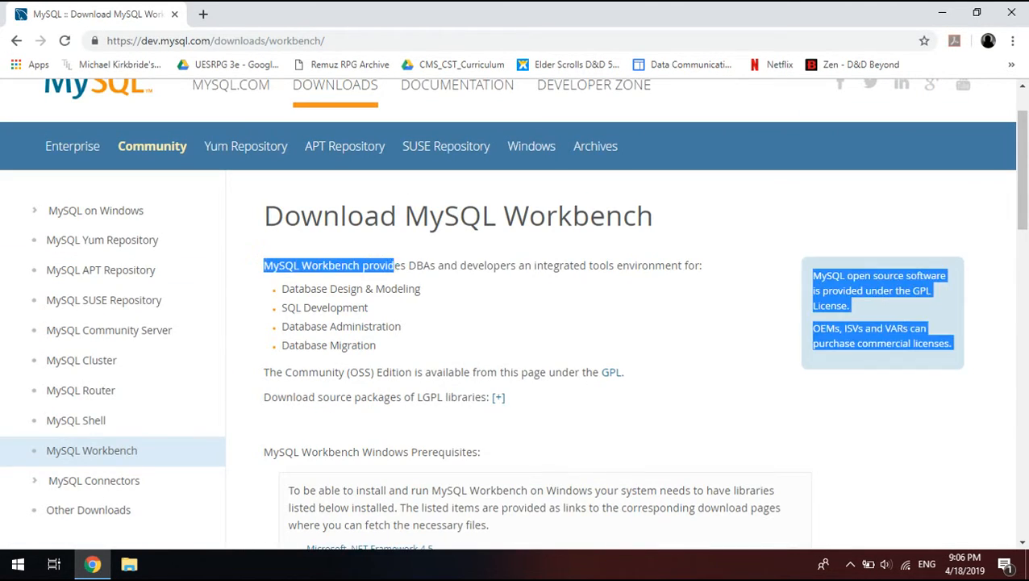
pyautogui.scroll(-3)
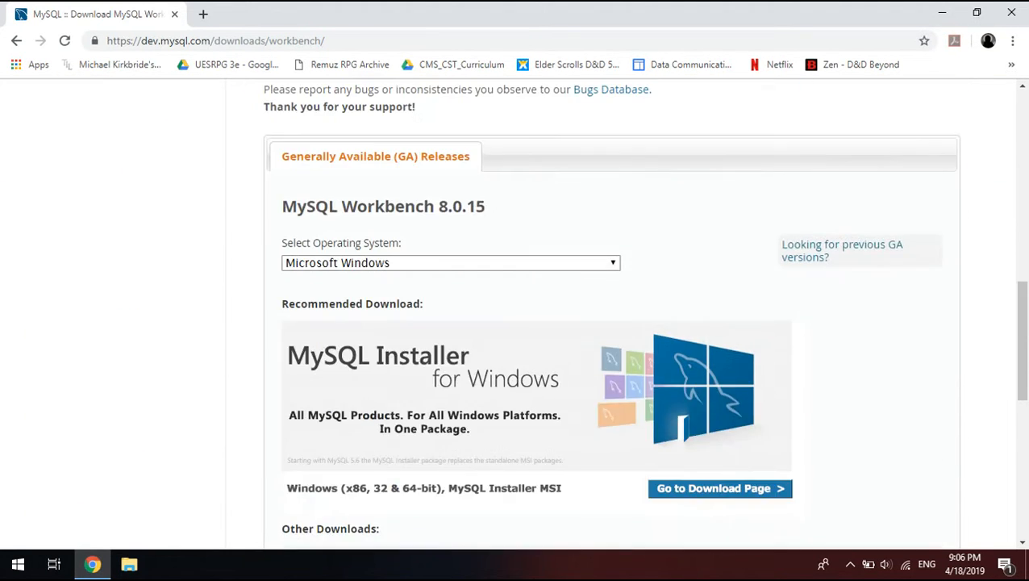
pyautogui.scroll(-3)
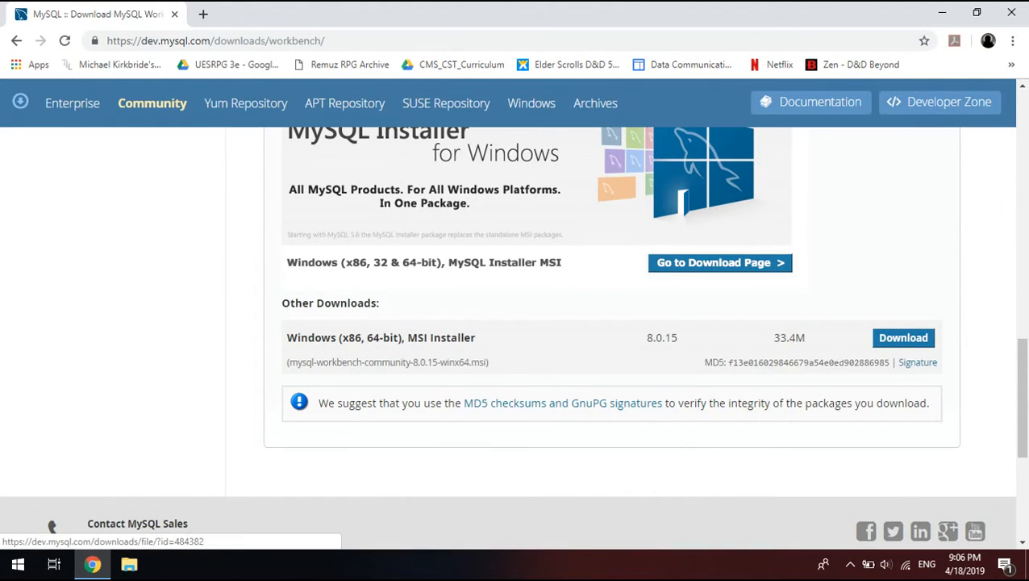
pyautogui.scroll(3)
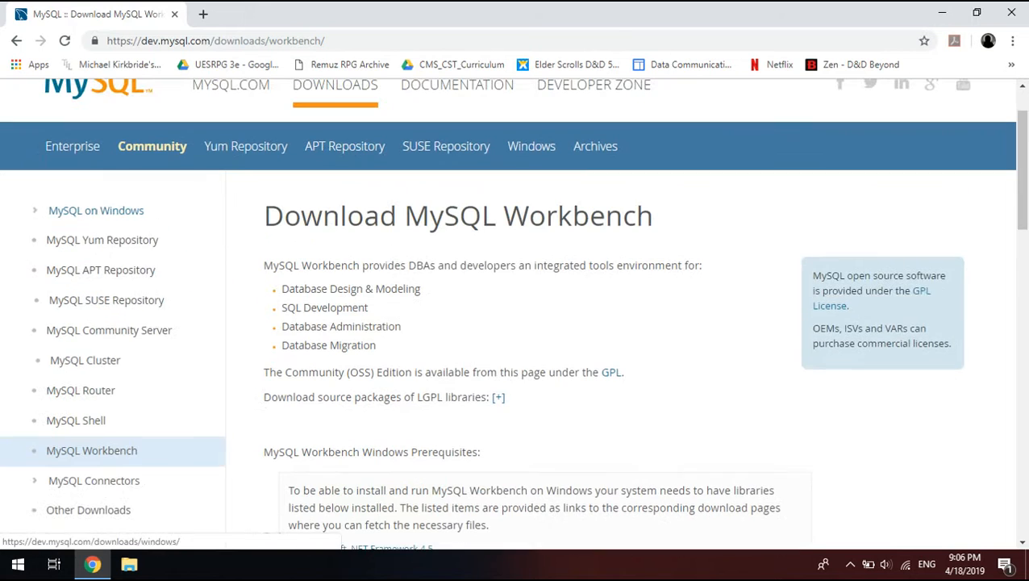
pyautogui.moveTo(610, 371)
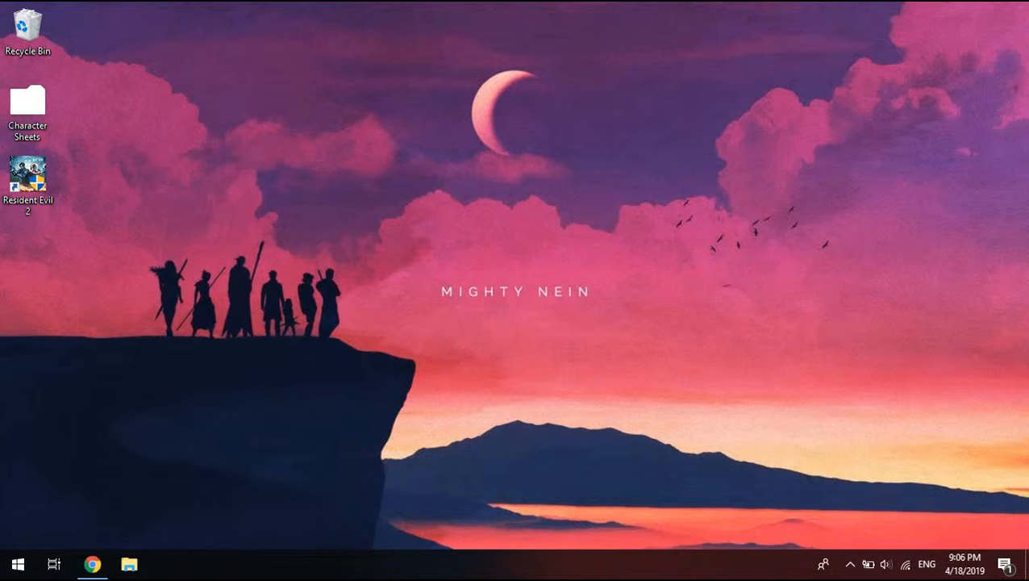
# - Launch MySQL Workbench and view its welcome screen with the two saved local connections
pyautogui.click(16, 564)
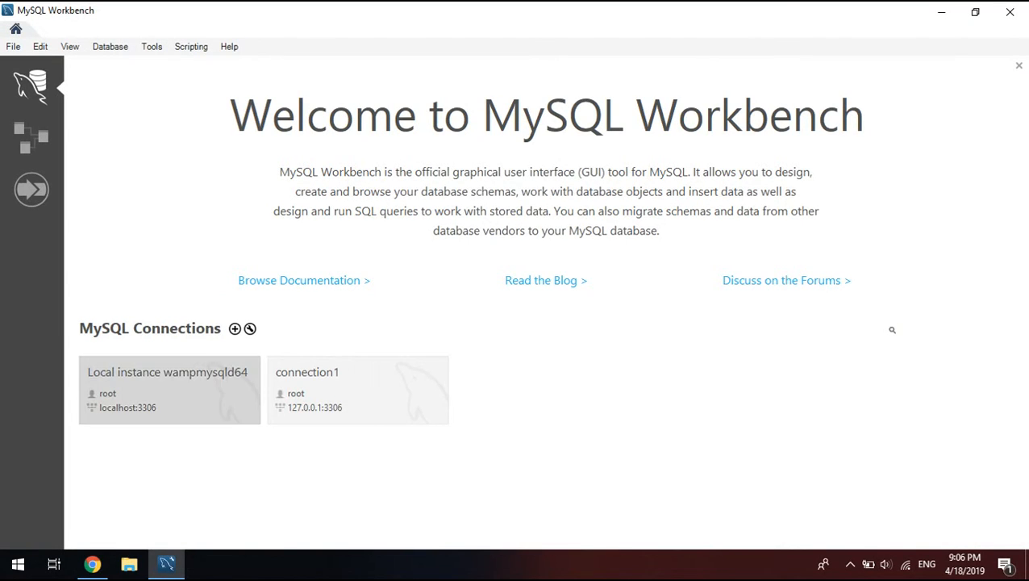
pyautogui.click(892, 329)
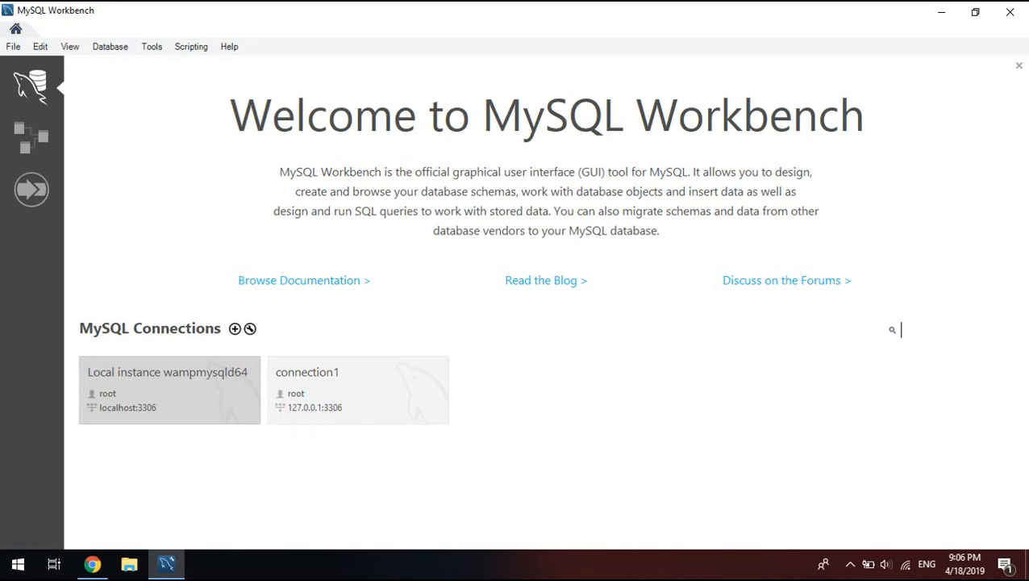
pyautogui.click(358, 389)
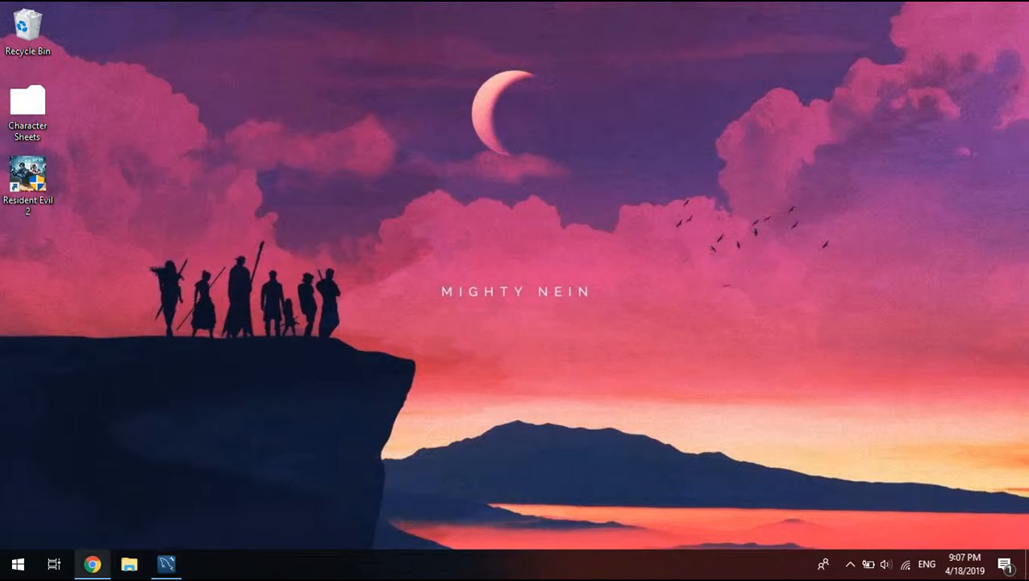
# - Search the web for xampp download from the browser
pyautogui.click(92, 563)
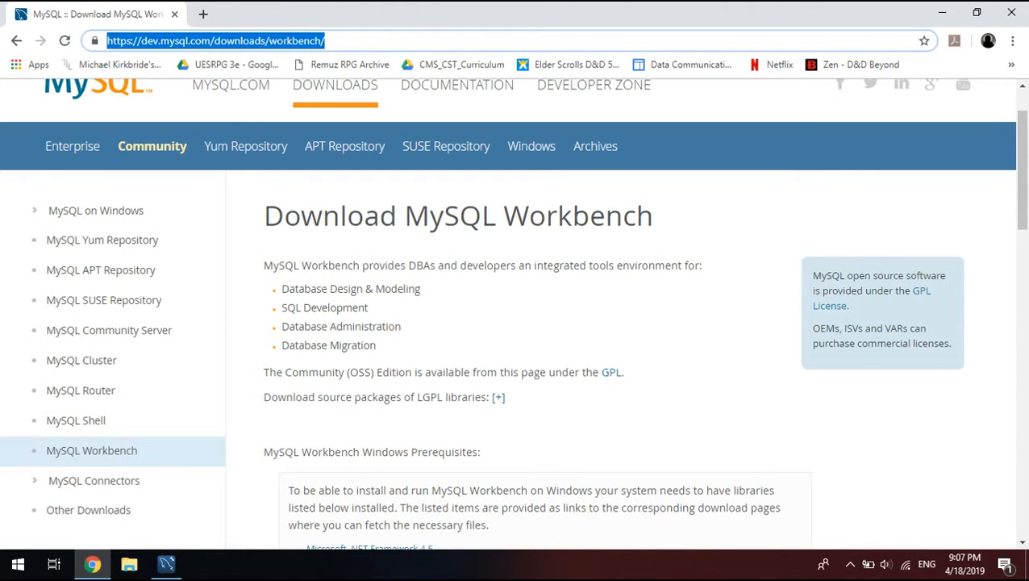
pyautogui.write('xampp download')
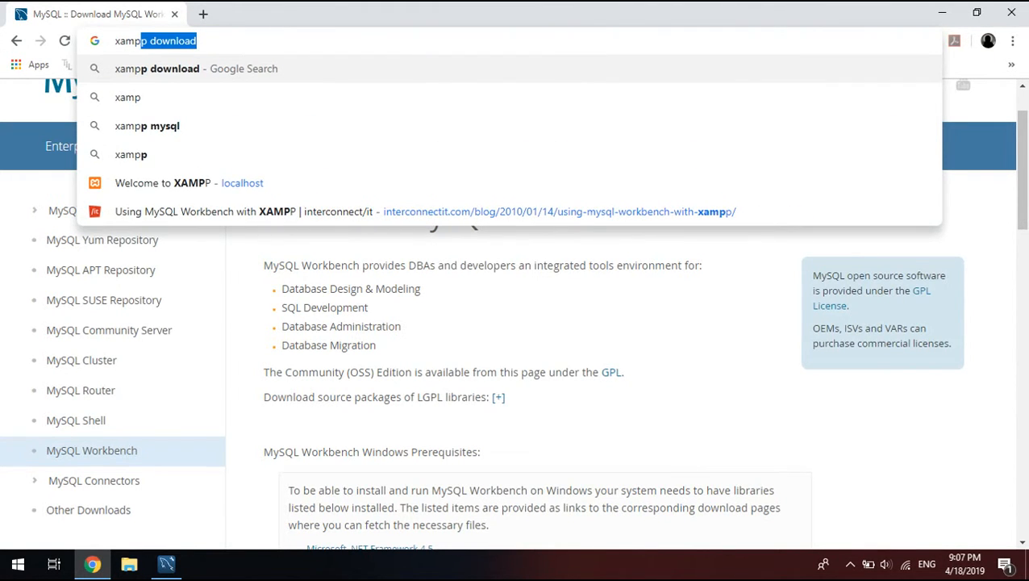
pyautogui.click(147, 126)
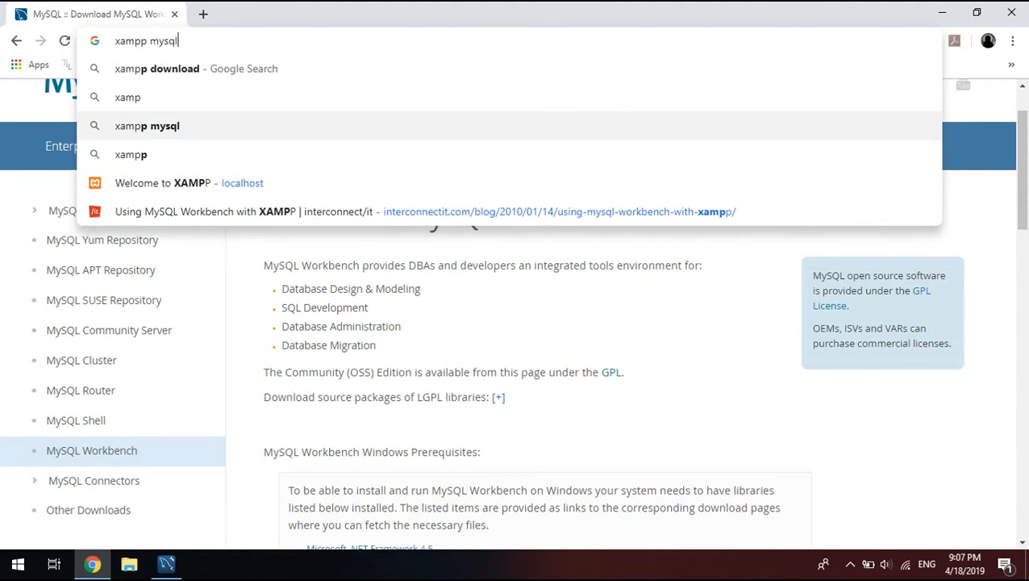
pyautogui.click(197, 67)
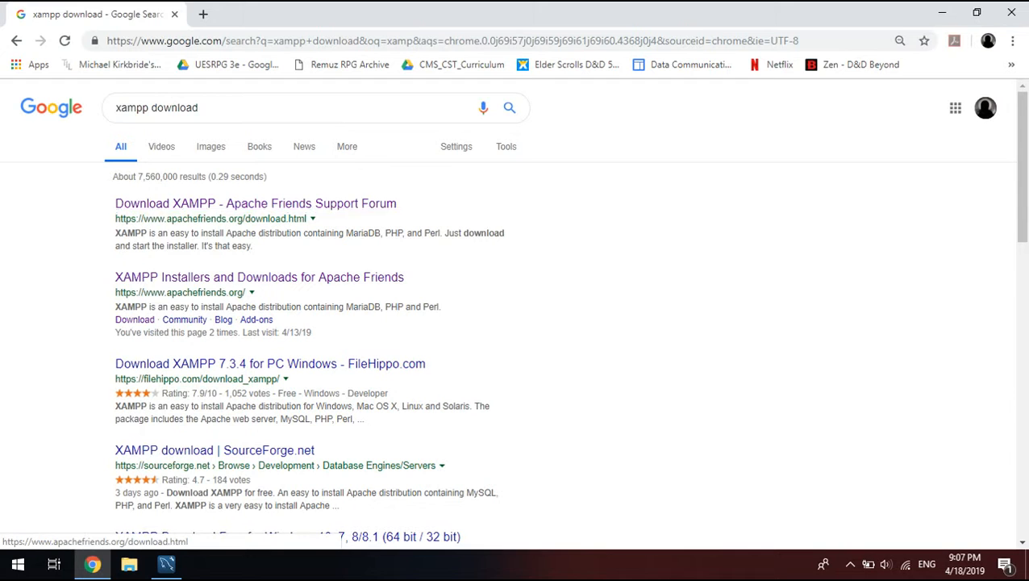
# - Open the Apache Friends XAMPP site and scroll to its Windows, Linux and OS X download section
pyautogui.click(255, 204)
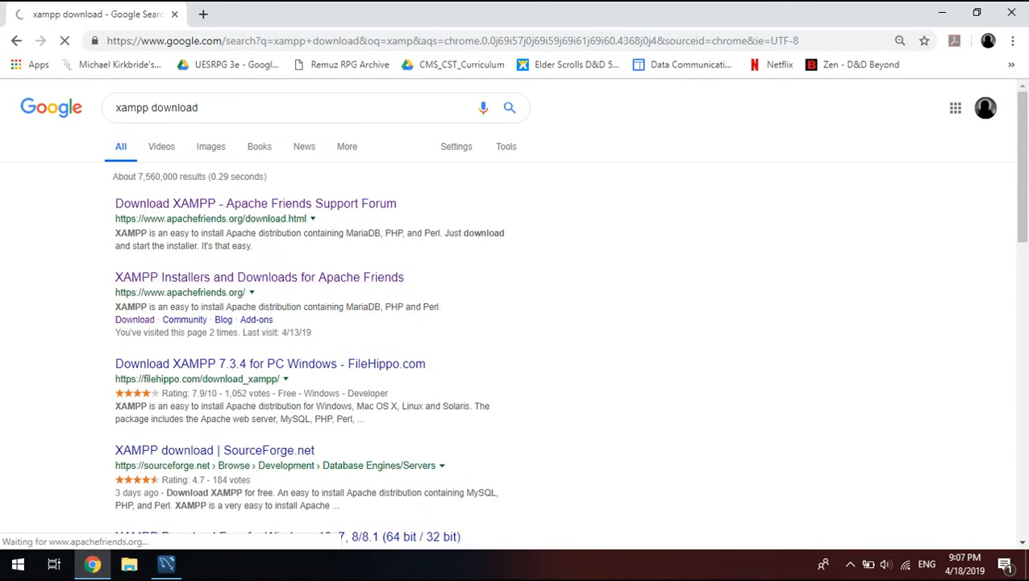
pyautogui.click(258, 278)
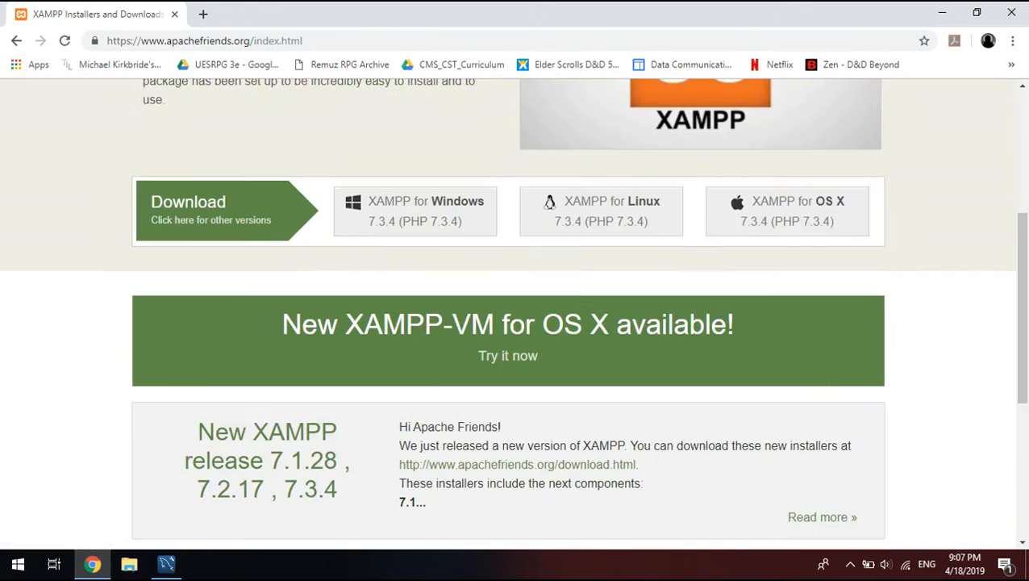
pyautogui.scroll(3)
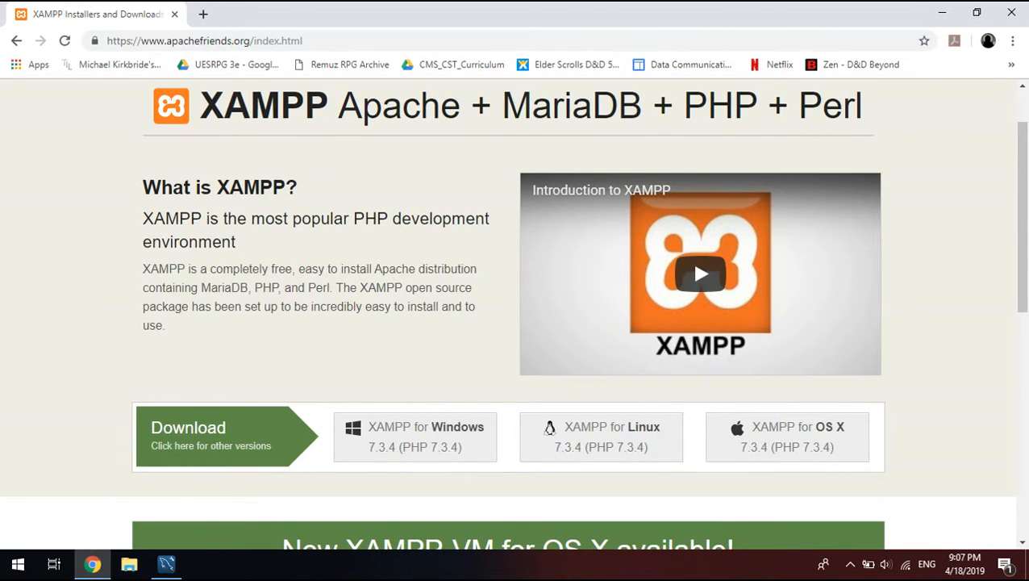
pyautogui.scroll(-3)
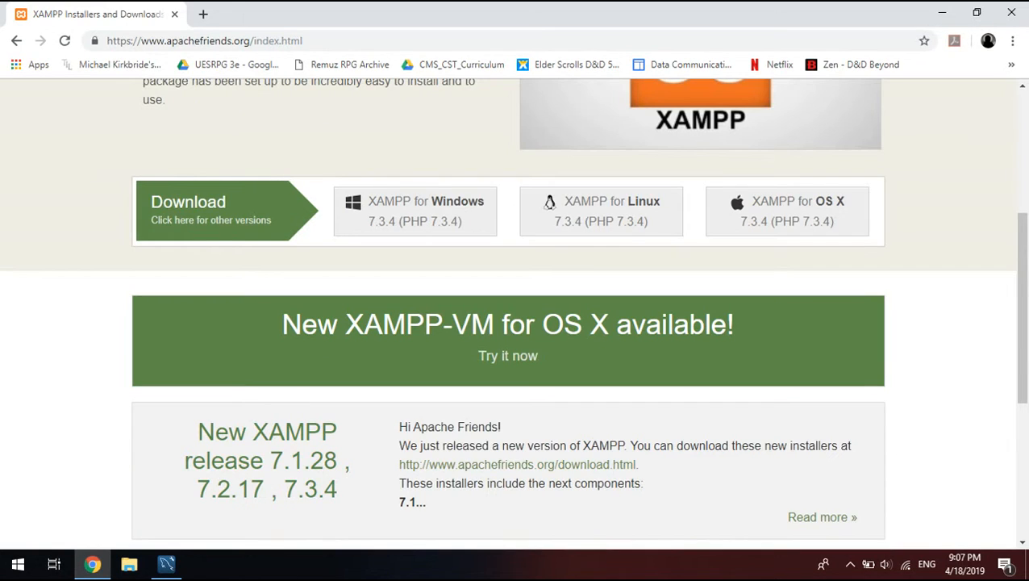
pyautogui.click(166, 563)
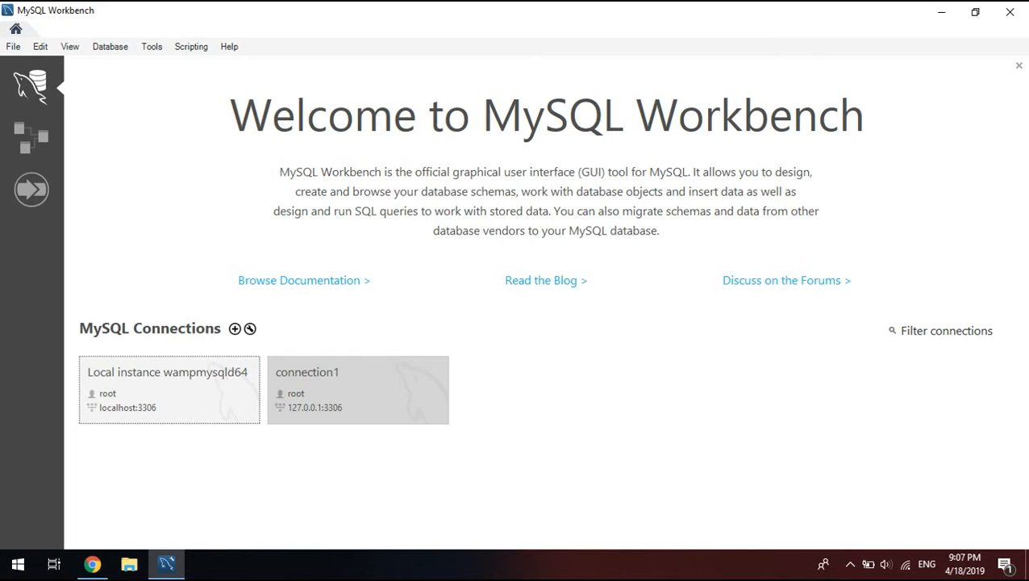
pyautogui.click(234, 329)
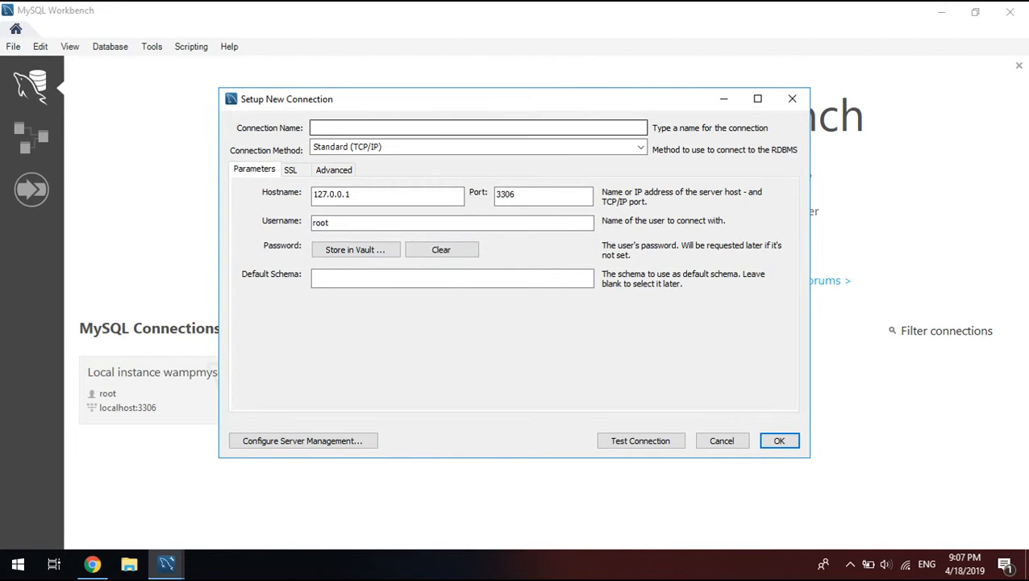
pyautogui.write('cone')
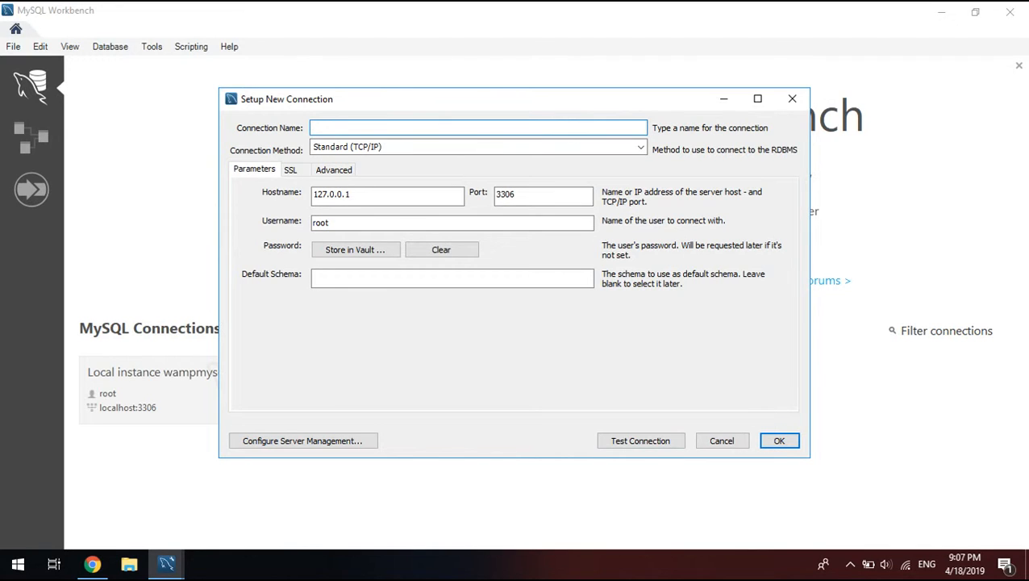
pyautogui.moveTo(792, 98)
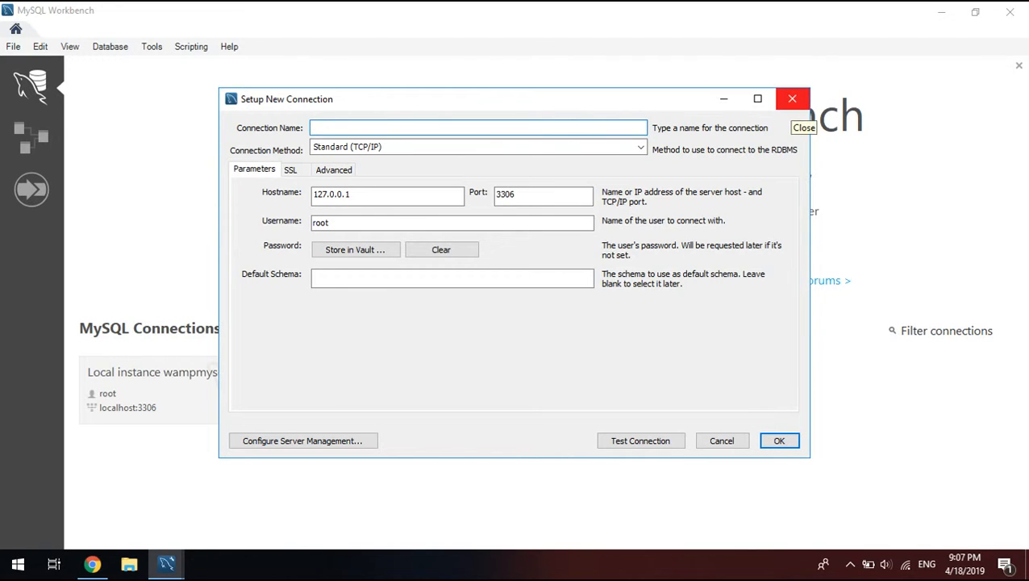
pyautogui.click(478, 128)
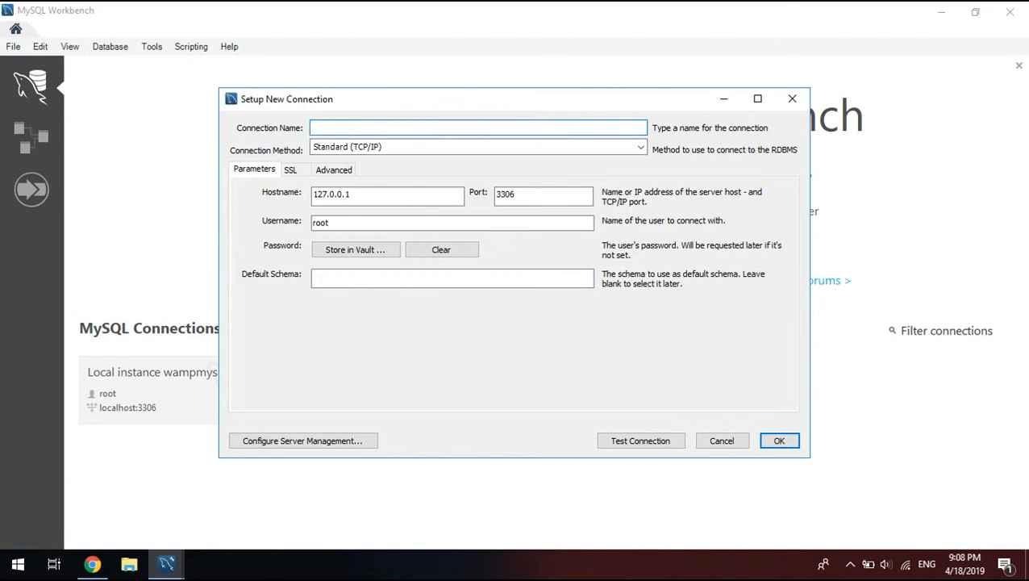
pyautogui.click(477, 128)
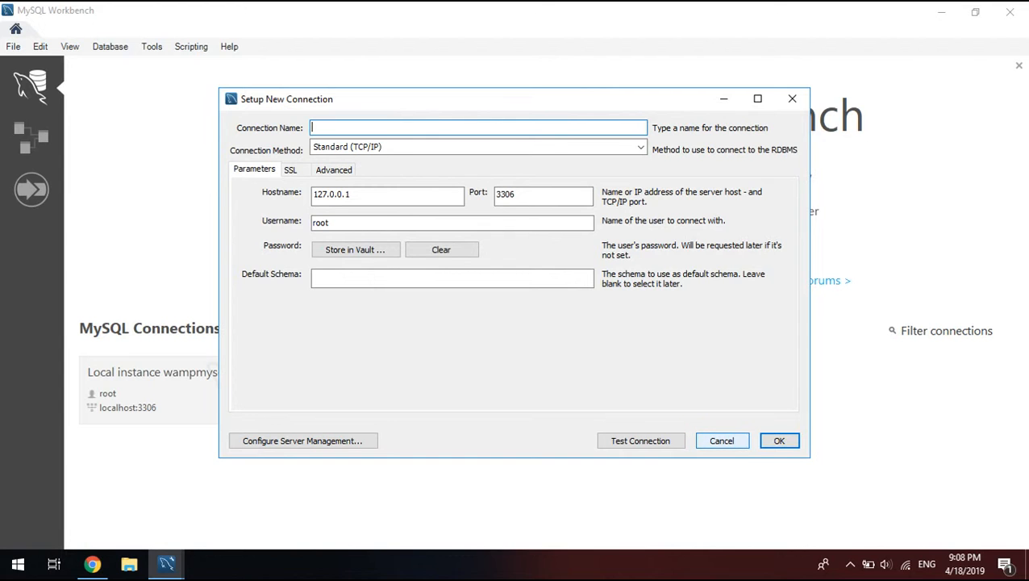
pyautogui.click(777, 441)
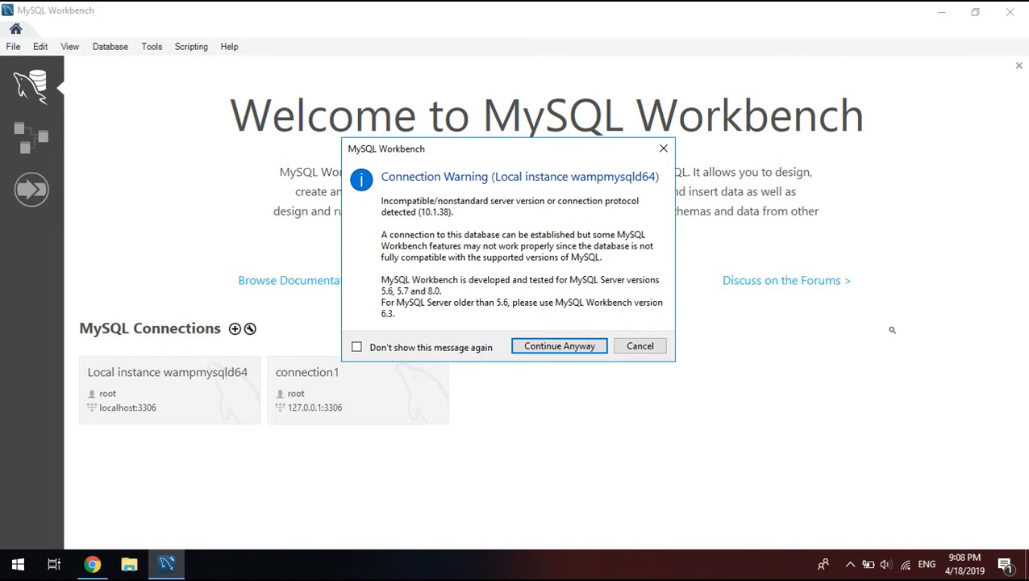
# - Connect anyway despite the version warning and run create database sara and use sara
pyautogui.click(558, 345)
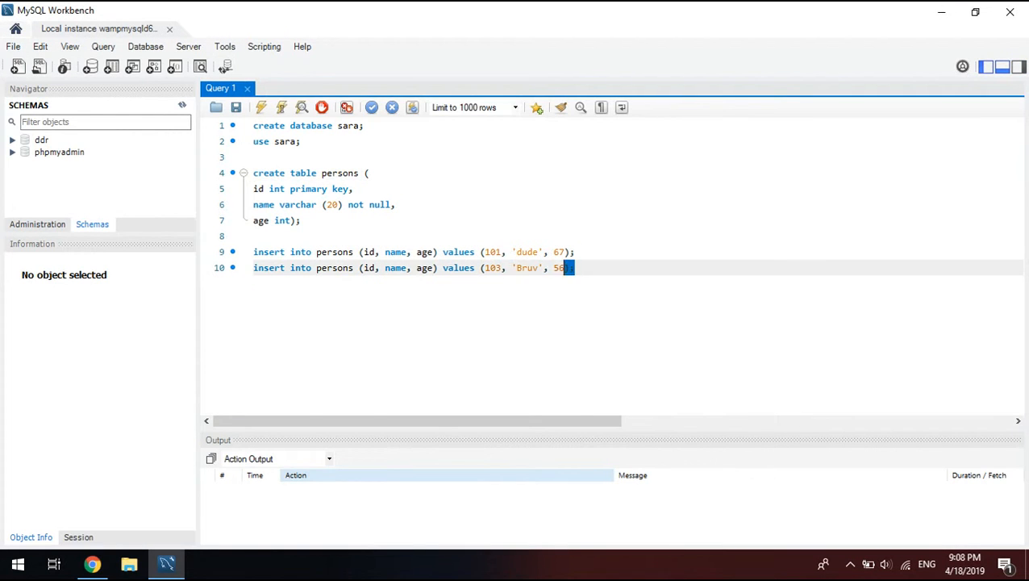
pyautogui.moveTo(572, 268); pyautogui.dragTo(509, 268)
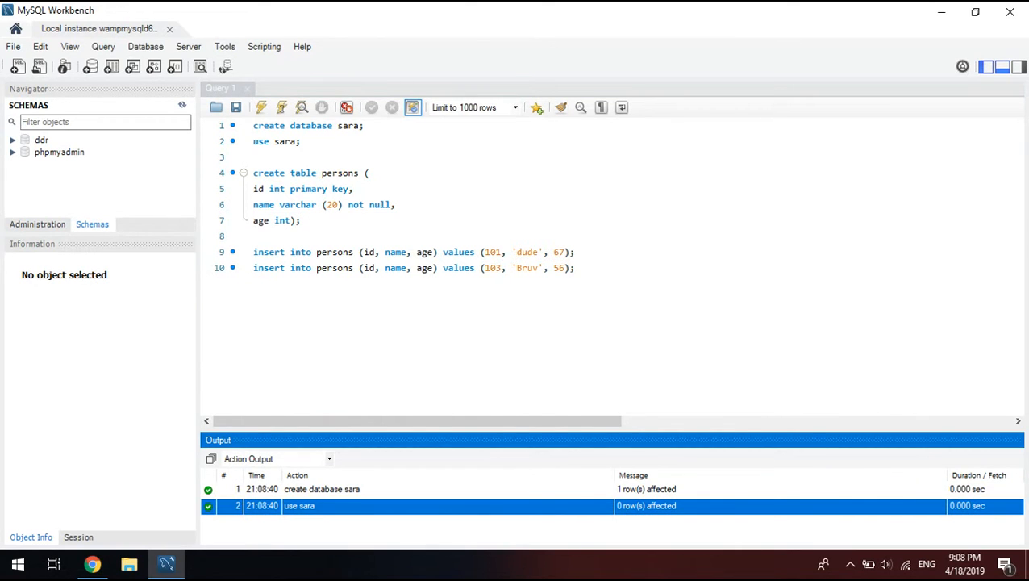
pyautogui.click(573, 268)
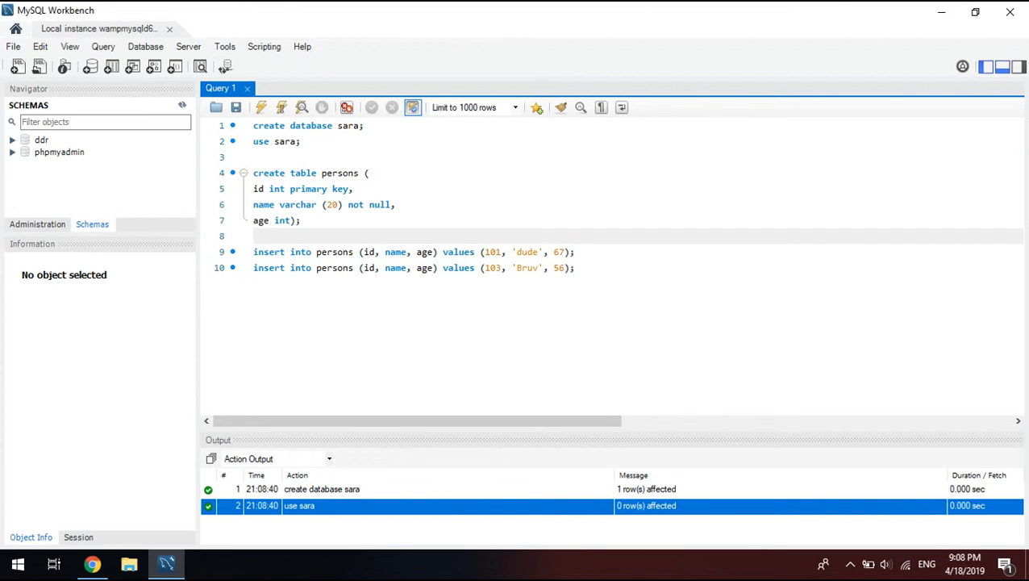
# - Run the create table persons block and the inserts for rows 101 and 103, then begin a third insert
pyautogui.moveTo(254, 172); pyautogui.dragTo(352, 189)
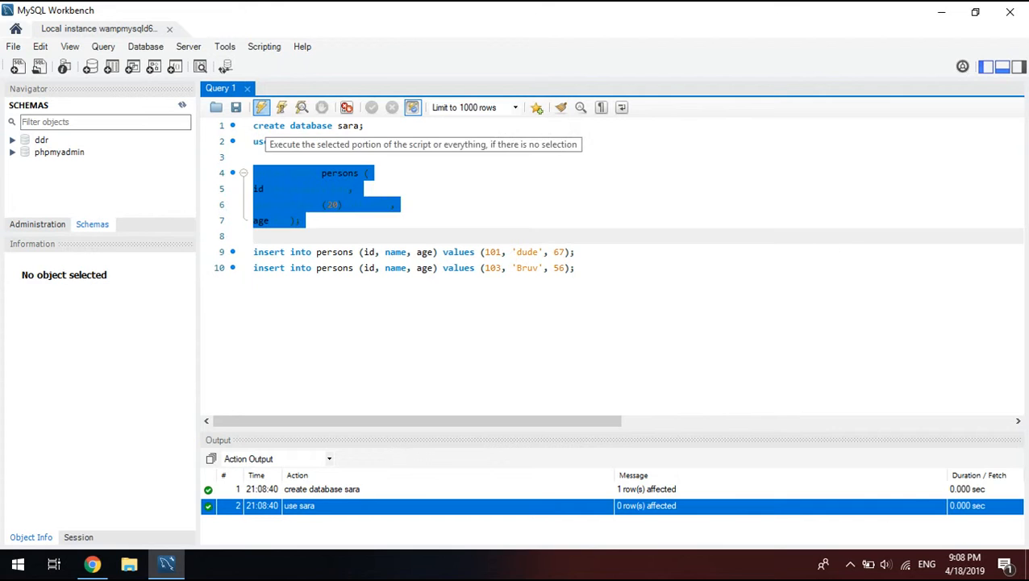
pyautogui.click(261, 106)
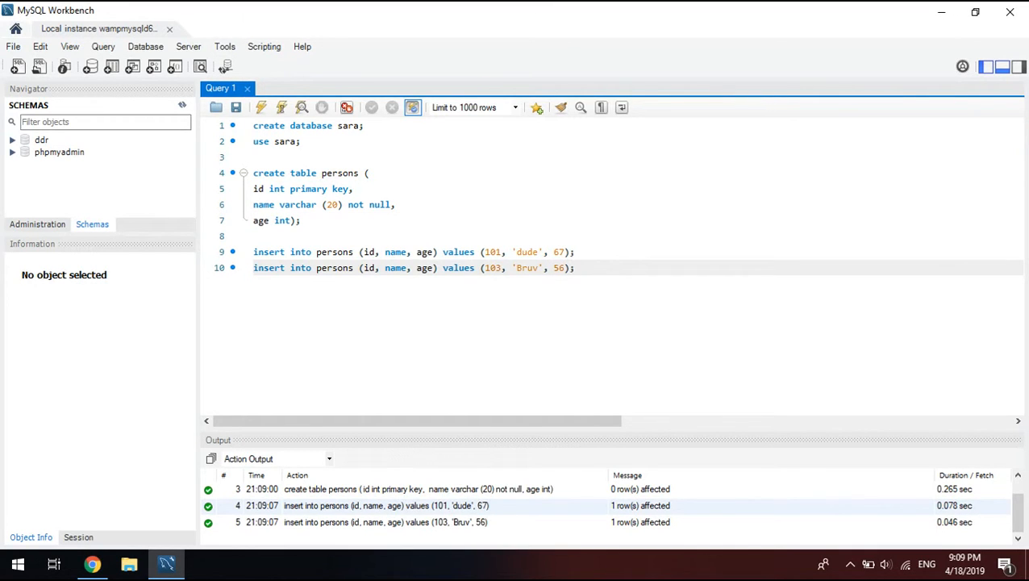
pyautogui.write('inse')
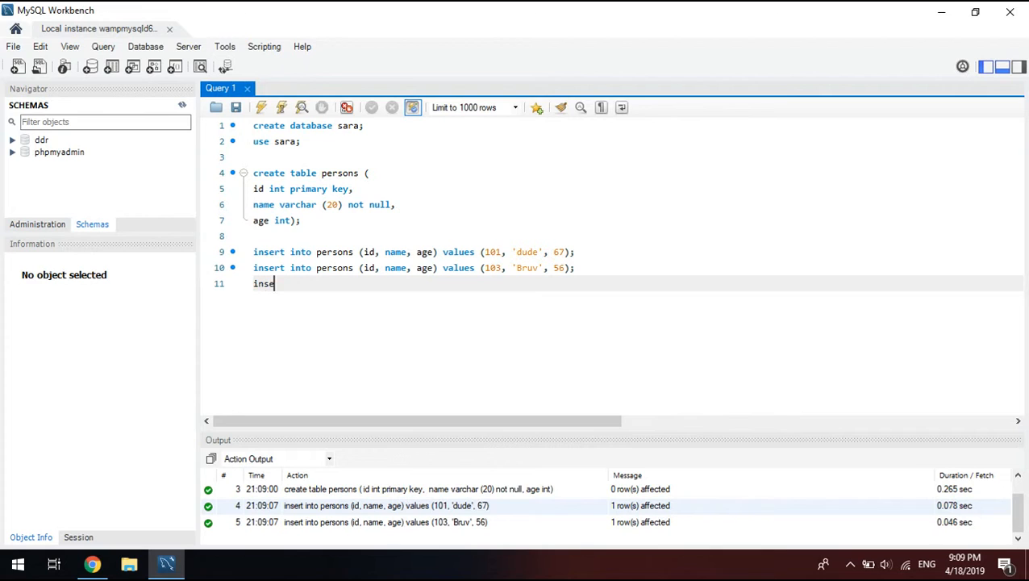
# - Write insert into persons (id,name, age) values (104, 'man', 20); on line 11
pyautogui.write('rt')
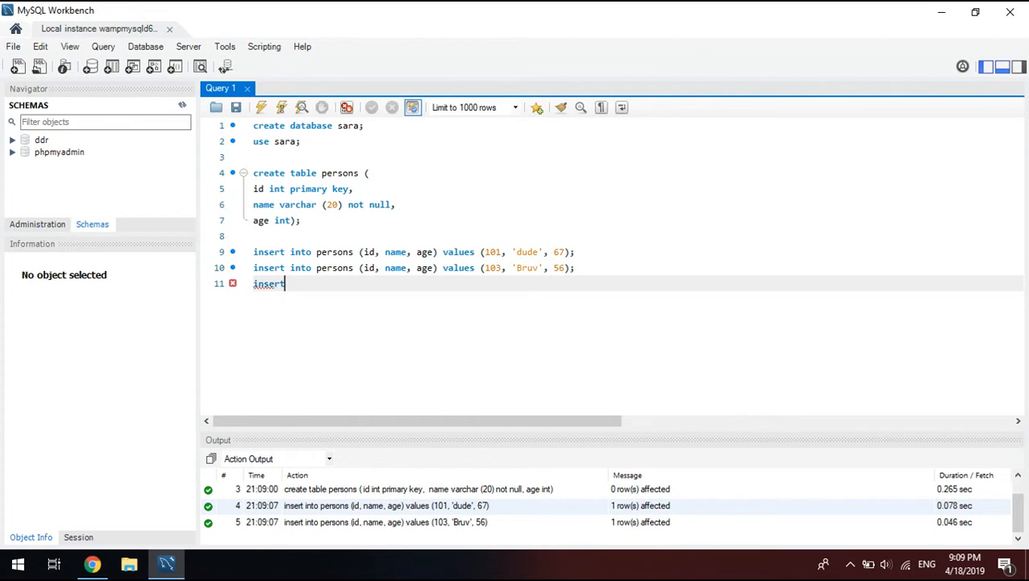
pyautogui.write('into pers')
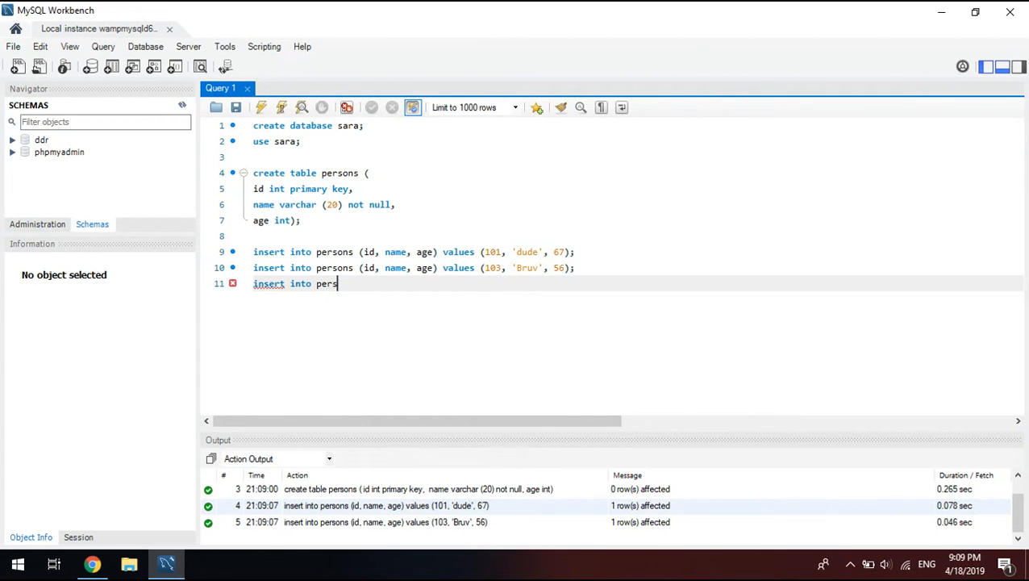
pyautogui.write('ons (od,')
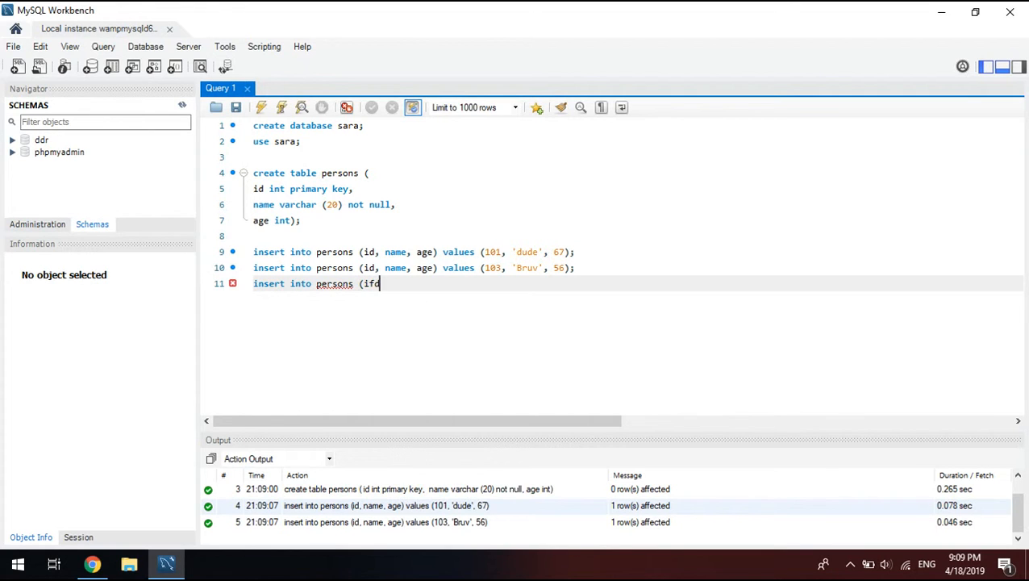
pyautogui.write('d,')
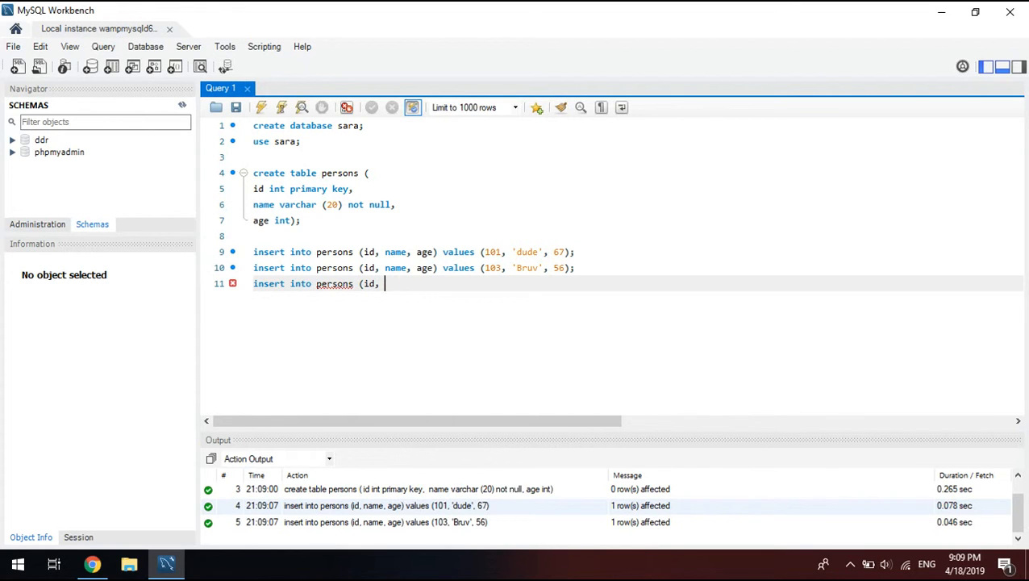
pyautogui.write('name, ag')
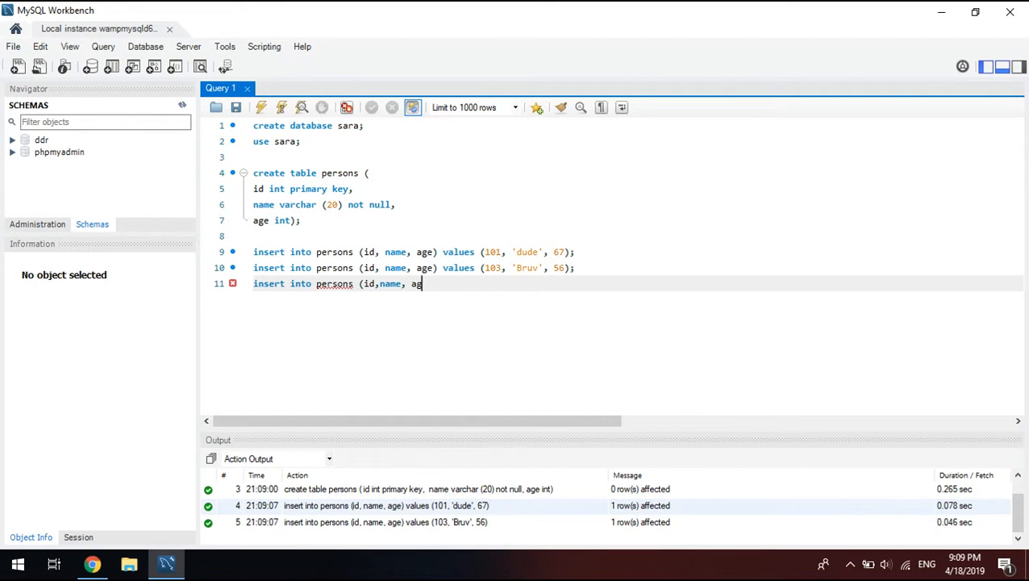
pyautogui.write('e) va')
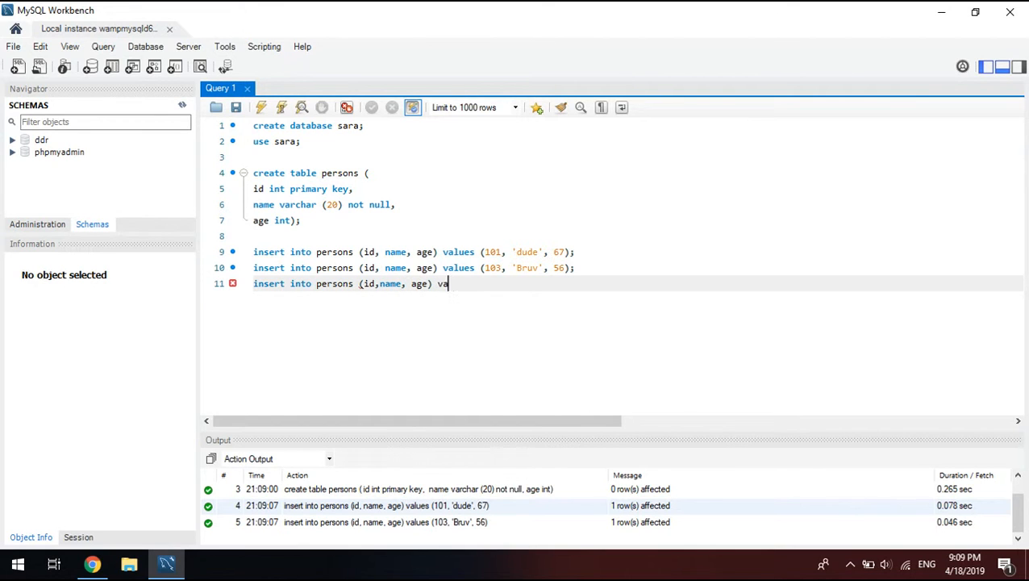
pyautogui.write('lues (')
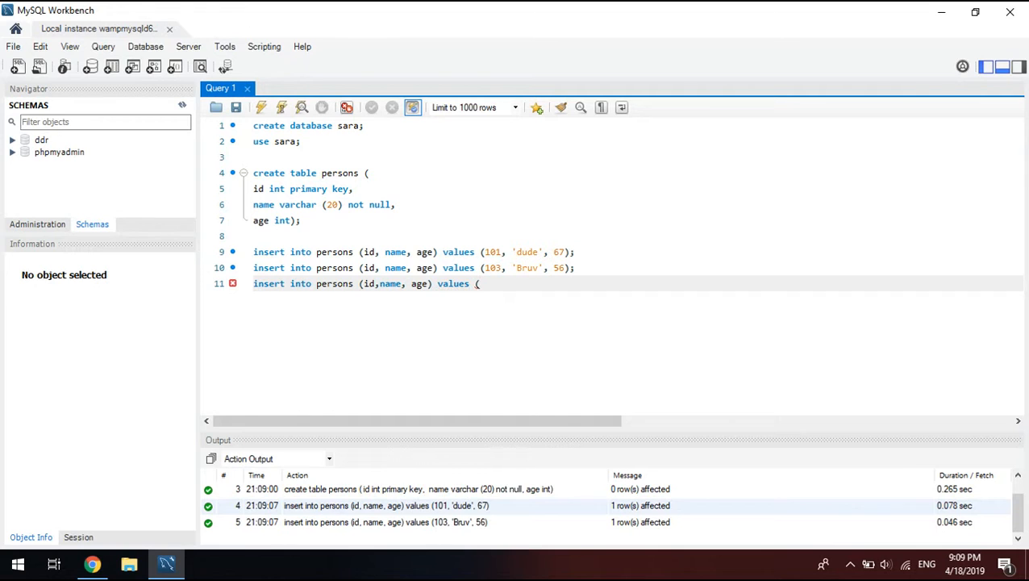
pyautogui.write('10')
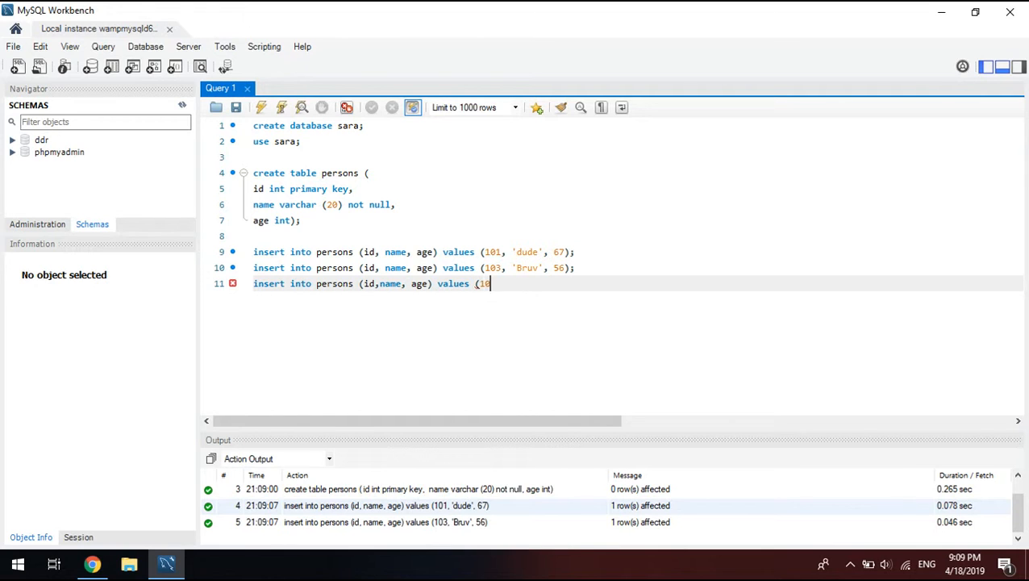
pyautogui.write('4')
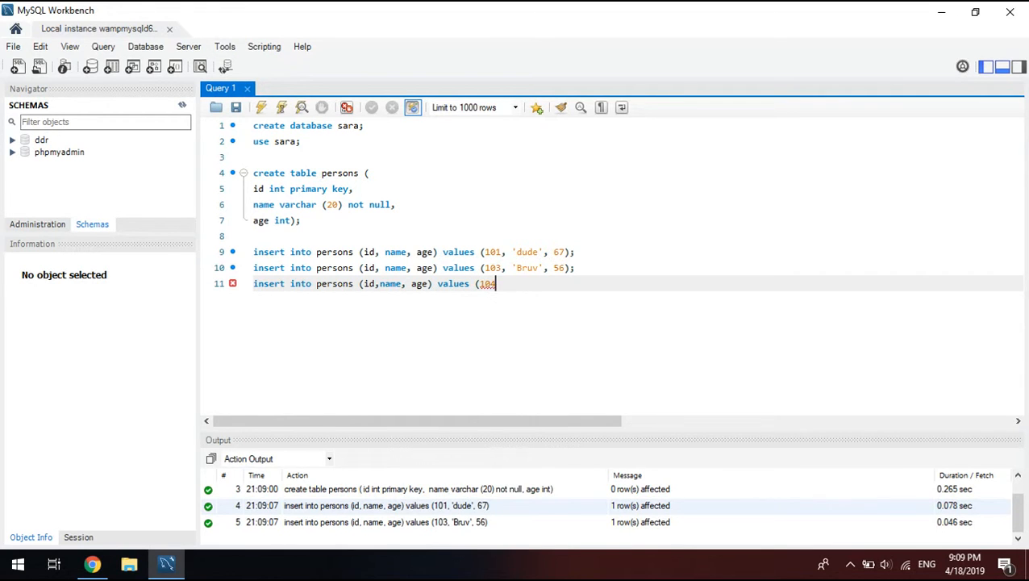
pyautogui.write('4, ma')
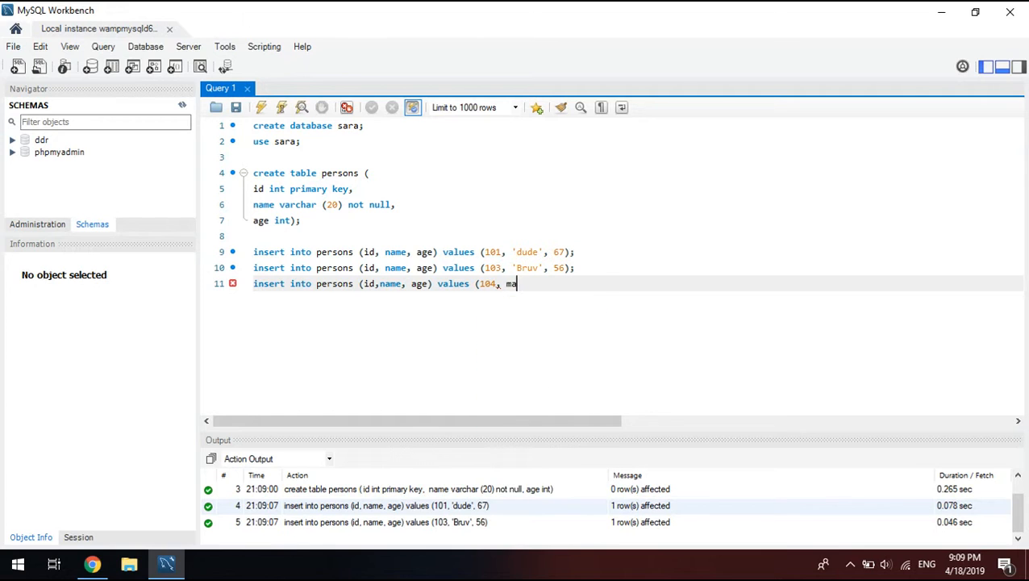
pyautogui.press('Backspace')
pyautogui.write("'man")
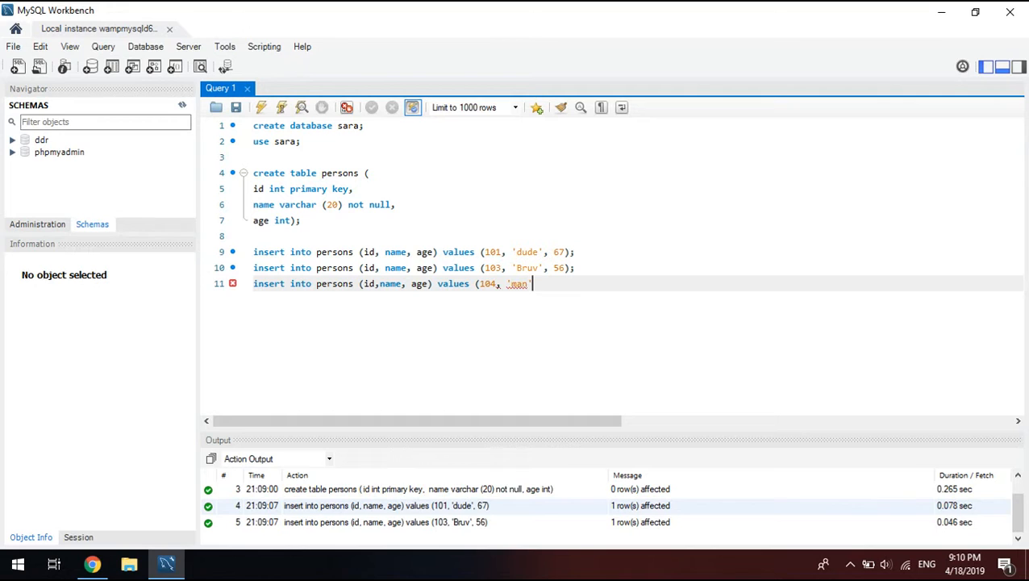
pyautogui.write("'")
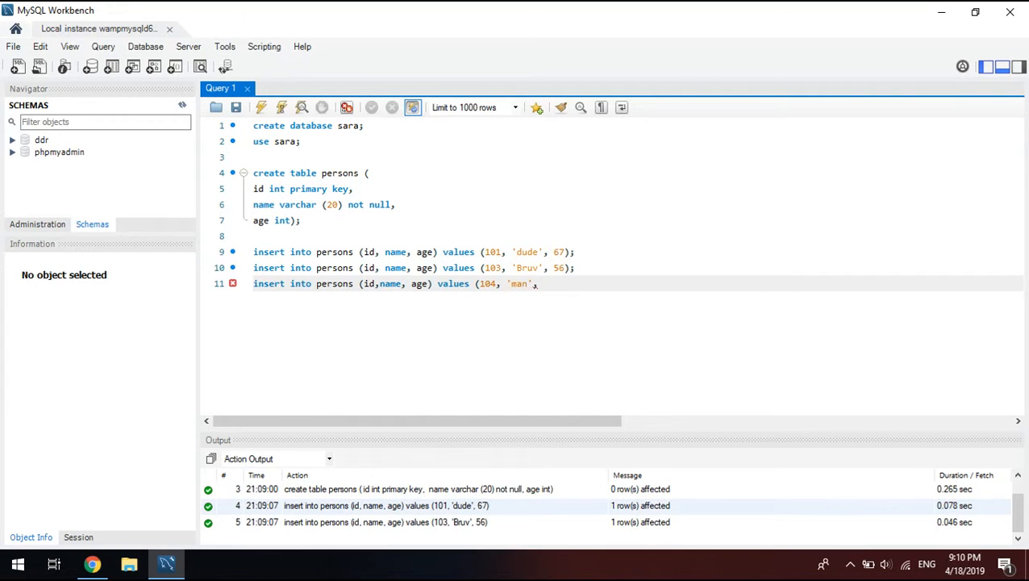
pyautogui.write(', 20')
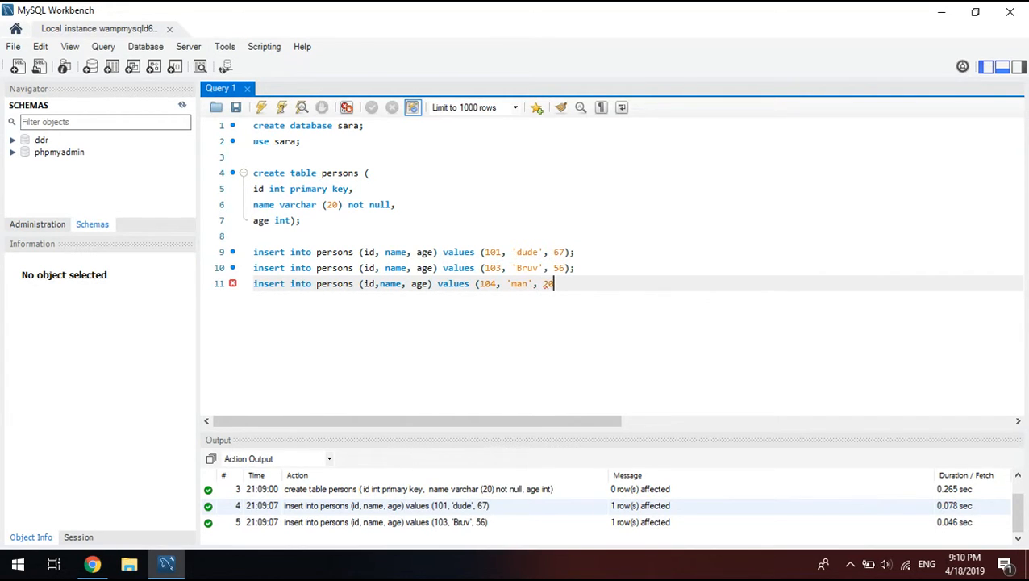
pyautogui.write(');')
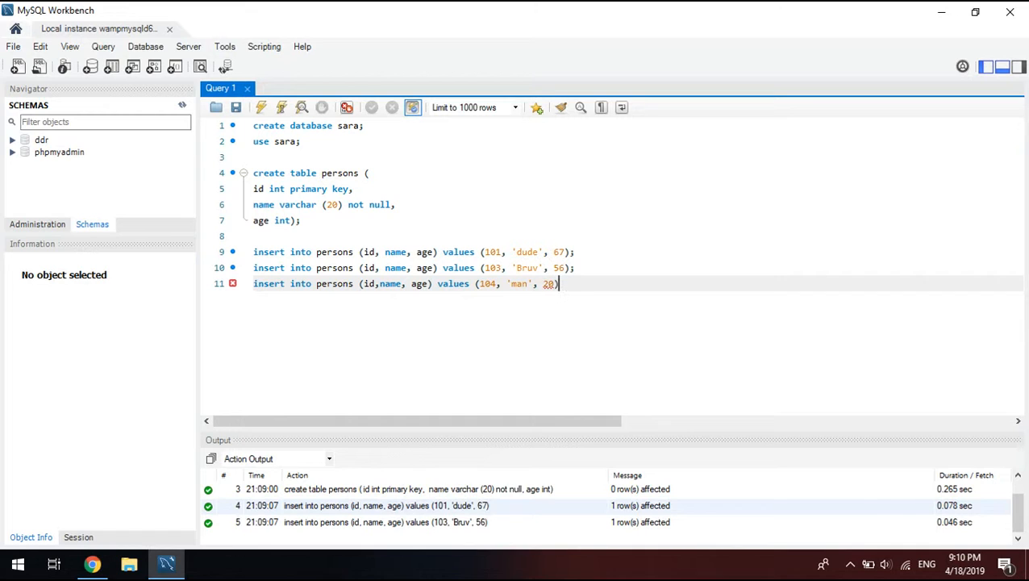
pyautogui.write(');')
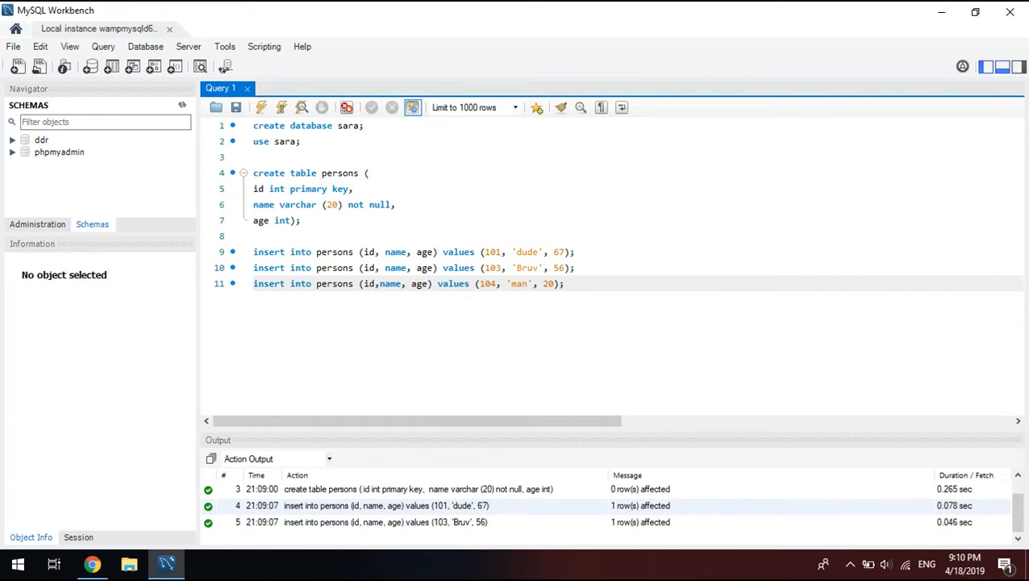
# - Run the row 104 insert, then re-run the row 101 insert to get duplicate key Error 1062
pyautogui.doubleClick(261, 219)
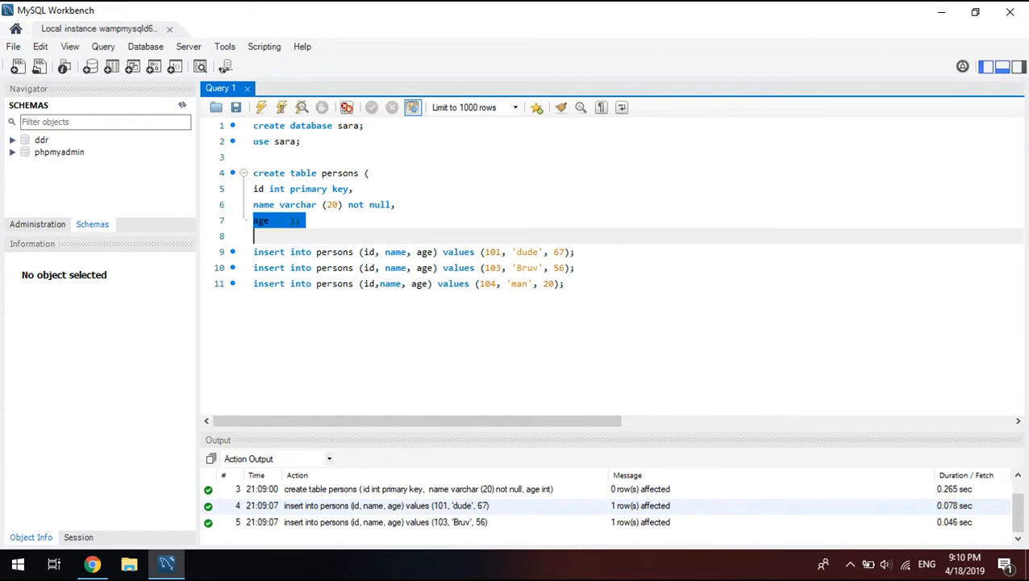
pyautogui.click(290, 219)
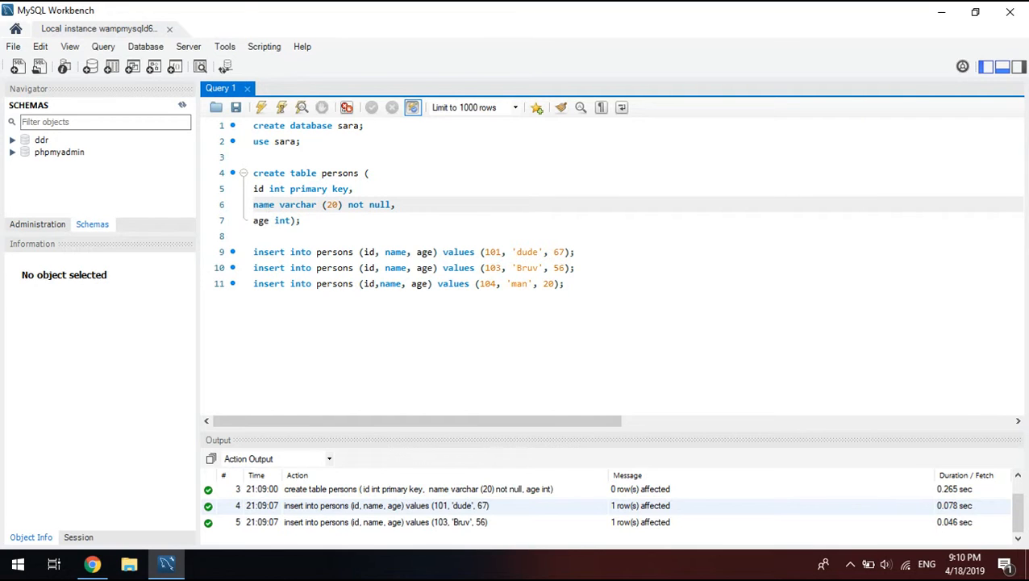
pyautogui.click(327, 188)
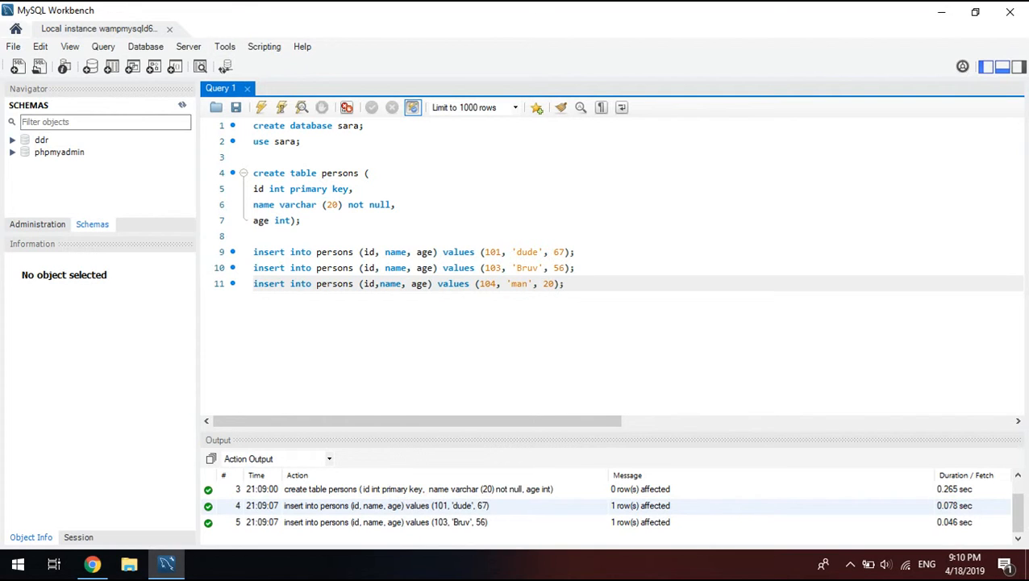
pyautogui.moveTo(253, 252); pyautogui.dragTo(565, 284)
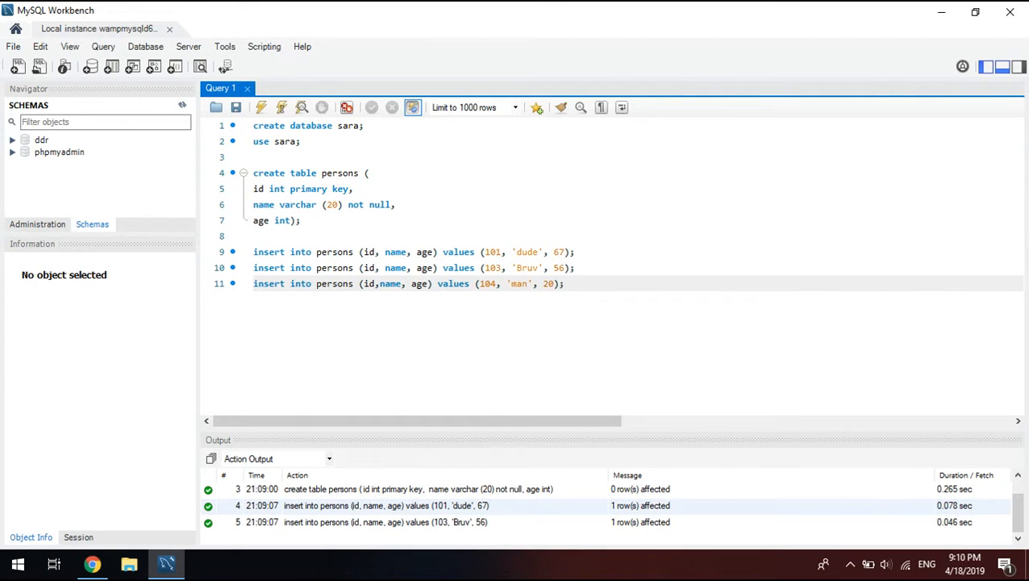
pyautogui.tripleClick(404, 284)
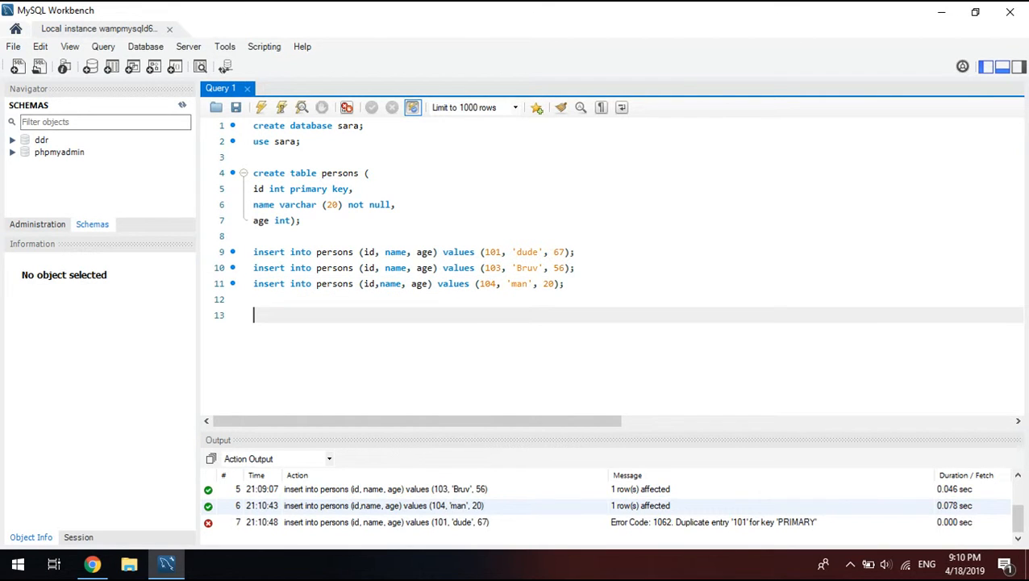
# - Write Select * persons where id = 101 as a first draft of the query
pyautogui.write('Selec')
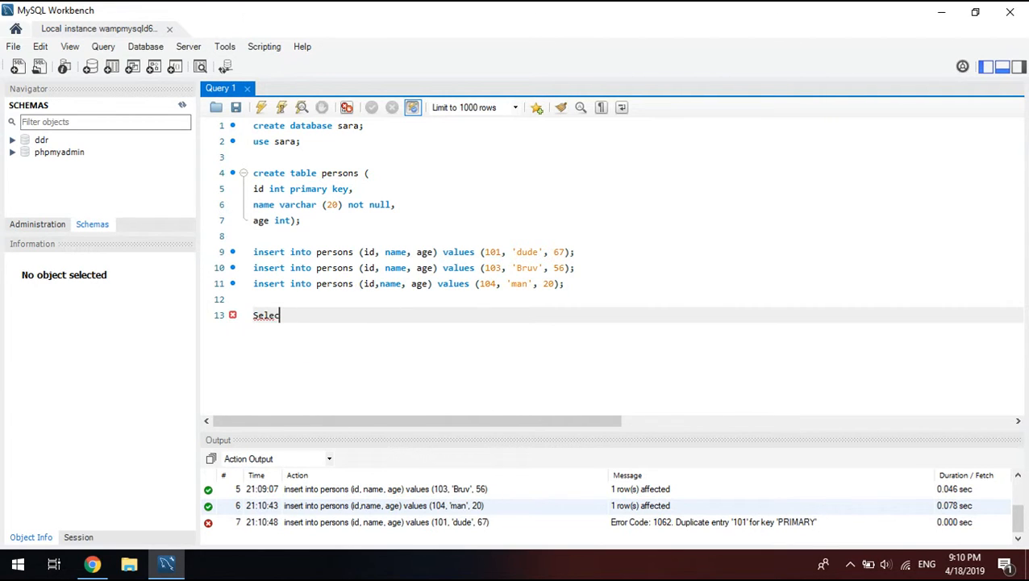
pyautogui.write('t')
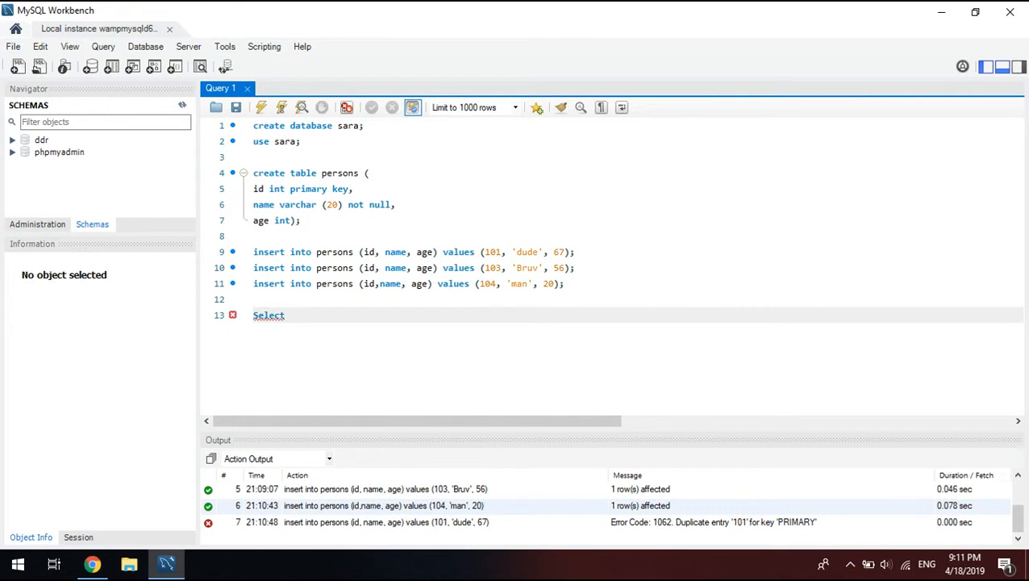
pyautogui.write('* pe')
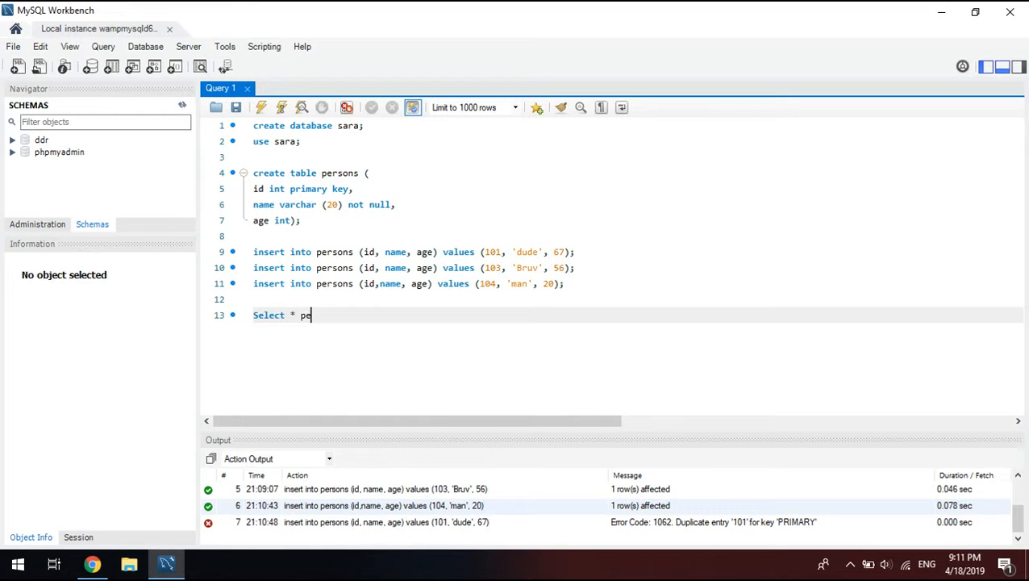
pyautogui.write('rsons')
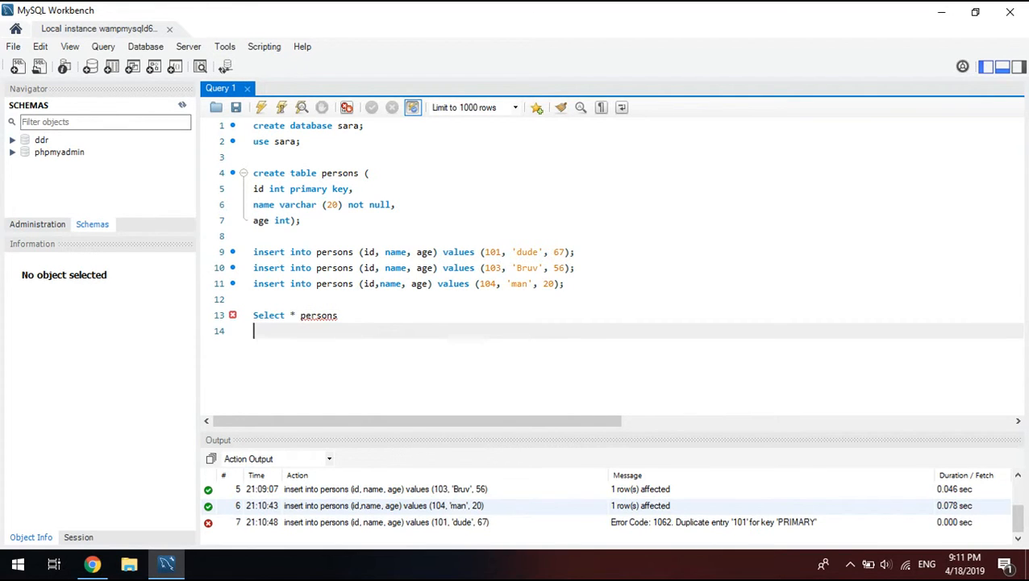
pyautogui.write('where o')
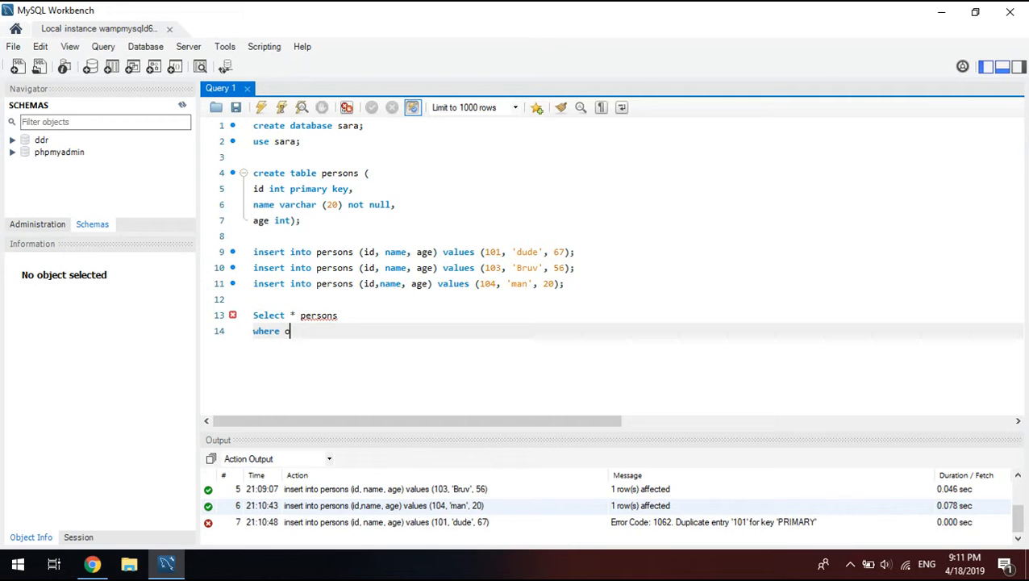
pyautogui.write('id =')
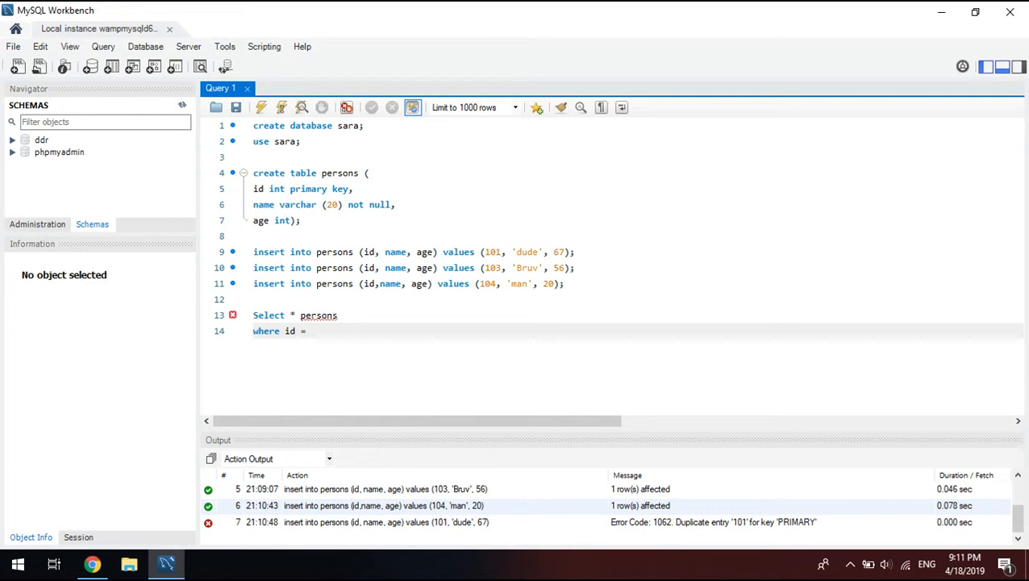
pyautogui.write('101')
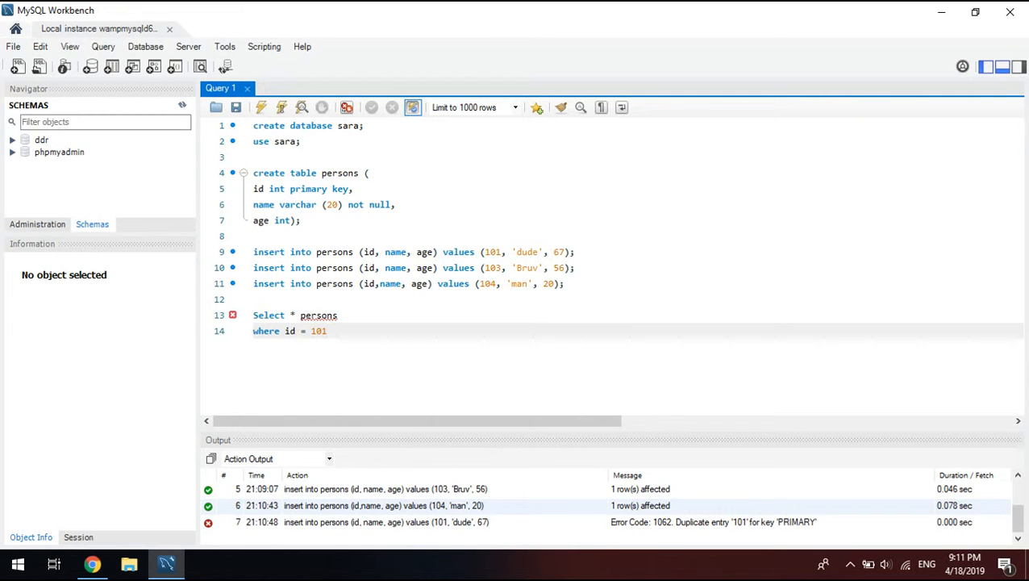
# - Insert the missing from clause so the query reads Select * from persons where id = 101;
pyautogui.moveTo(254, 314); pyautogui.dragTo(328, 331)
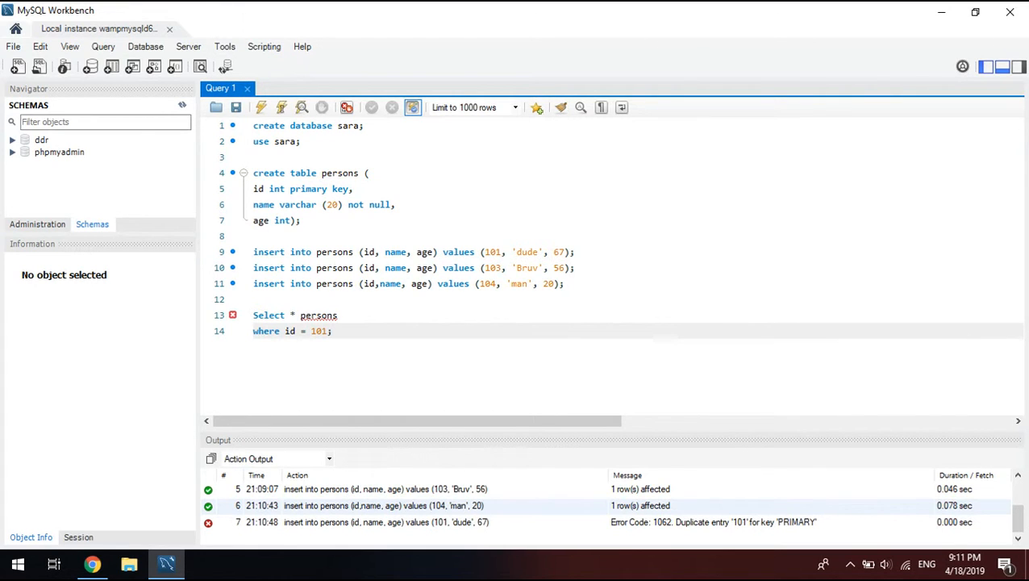
pyautogui.click(339, 315)
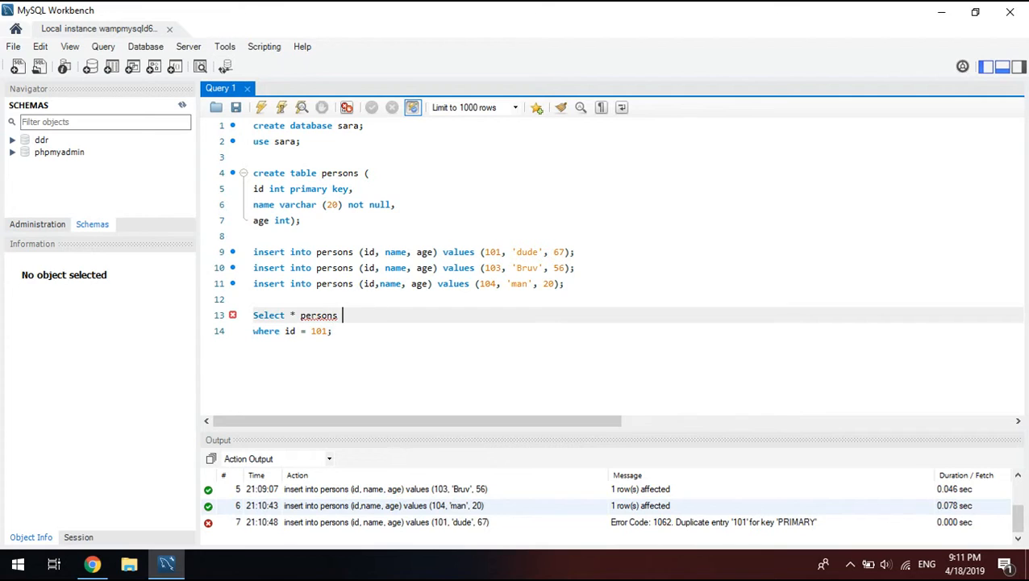
pyautogui.press('enter')
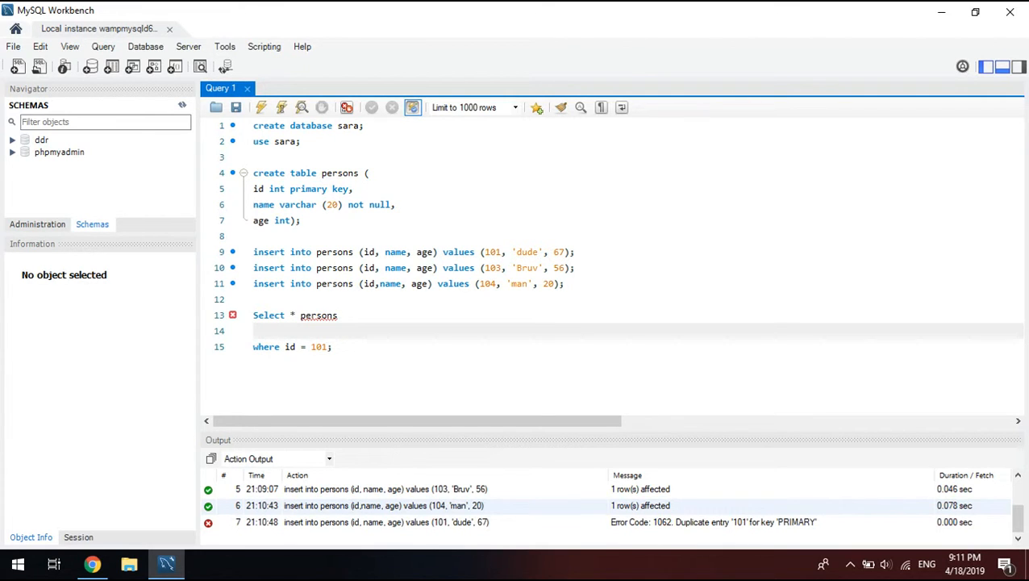
pyautogui.write('from')
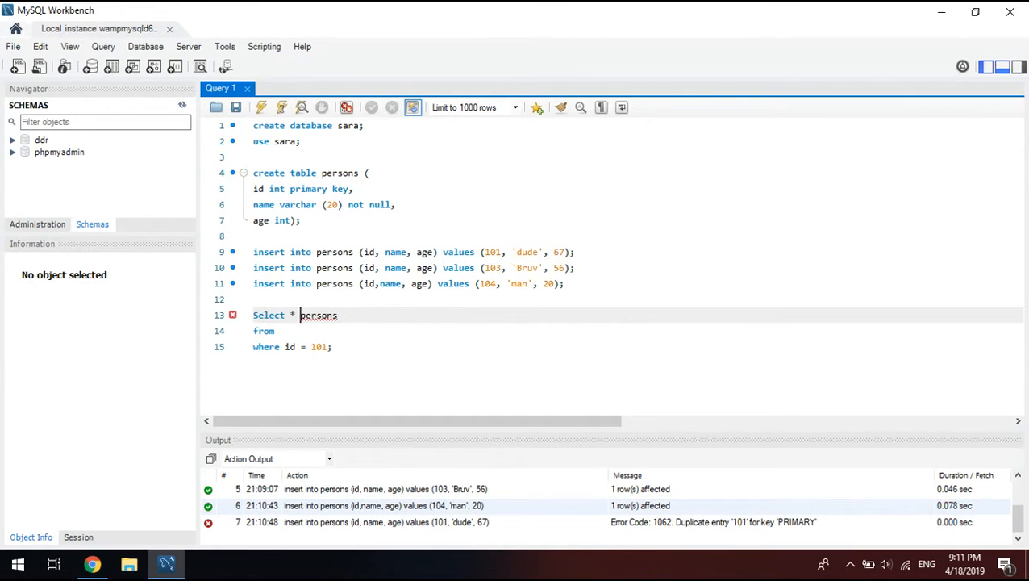
pyautogui.write('from')
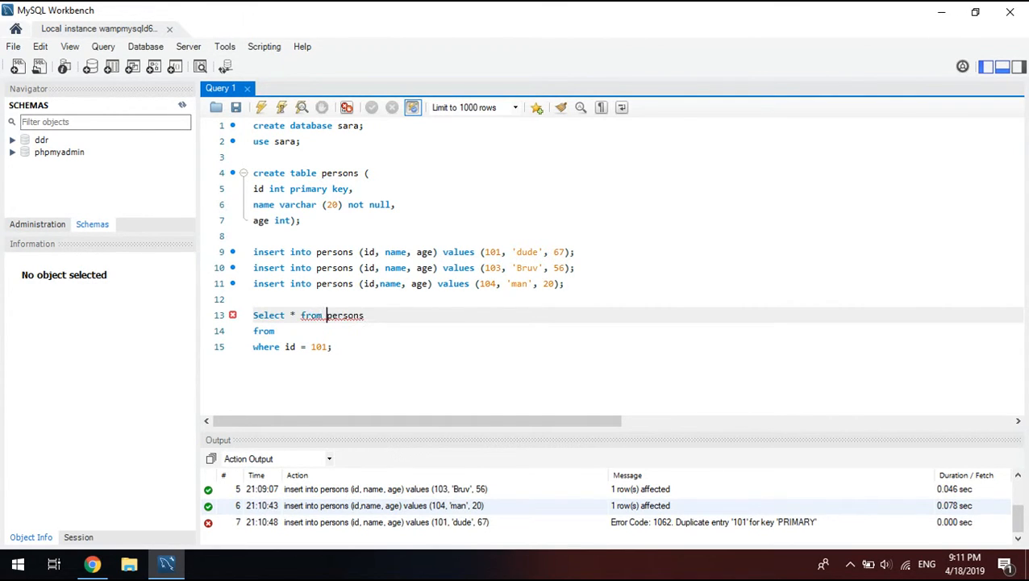
pyautogui.press('Backspace')
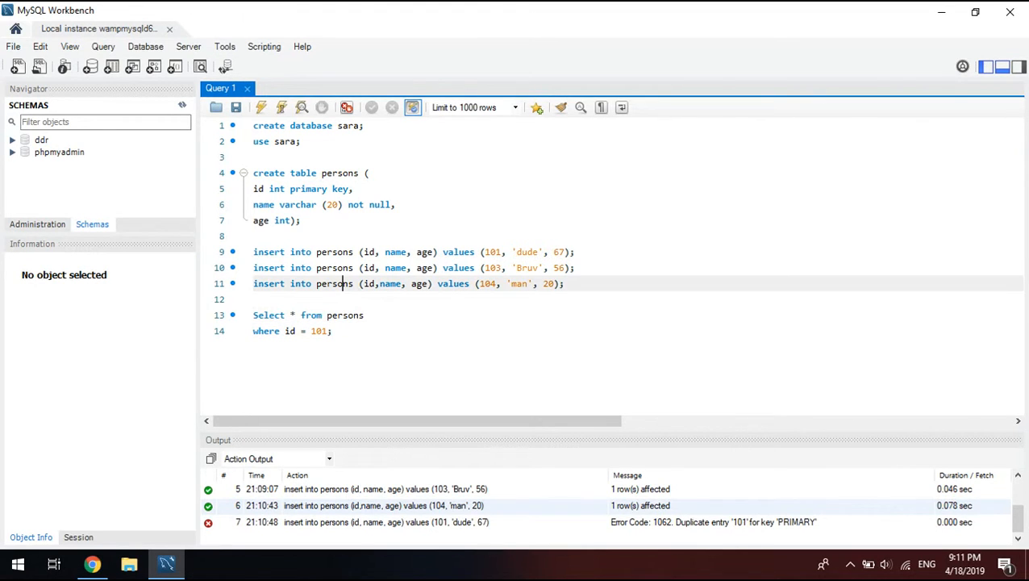
pyautogui.click(331, 331)
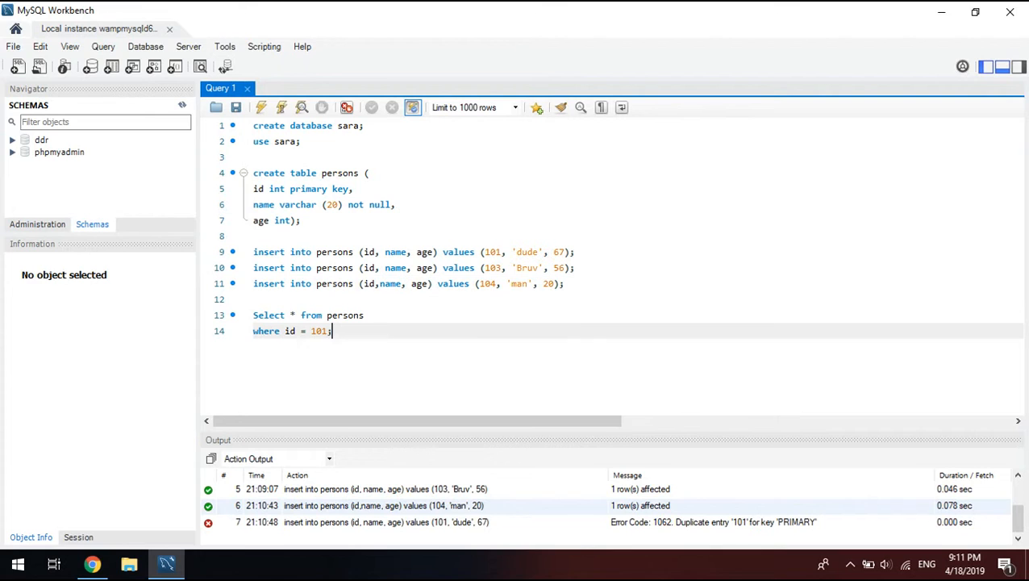
# - Run the id 101 query and inspect the returned row 101, dude, 67 in the Result Grid
pyautogui.doubleClick(493, 251)
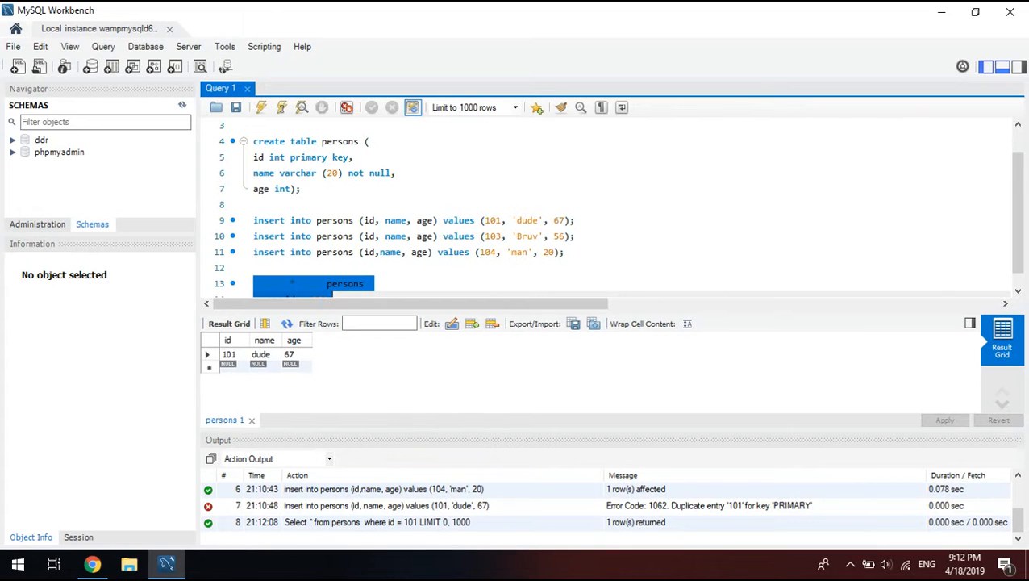
pyautogui.click(262, 355)
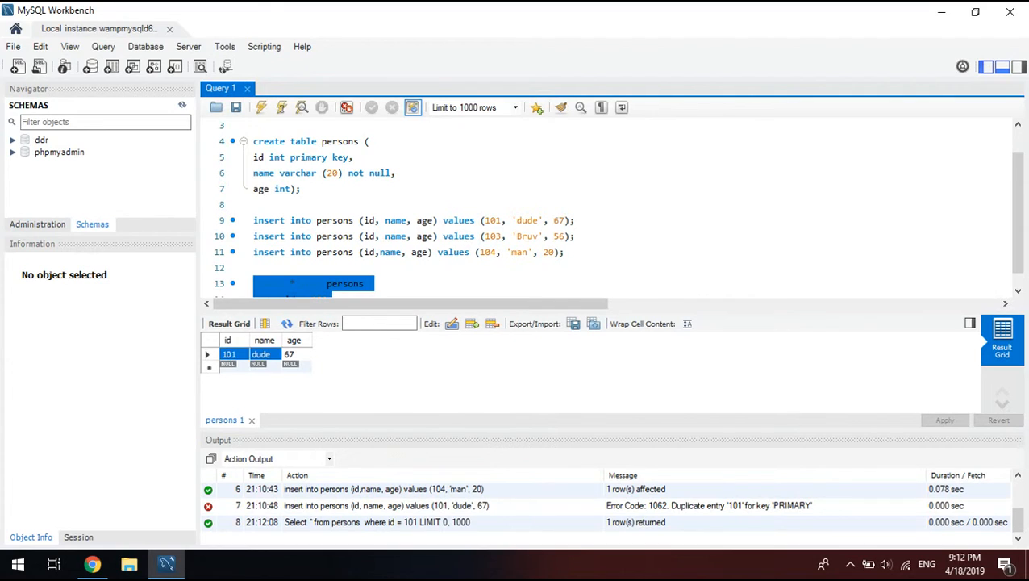
pyautogui.click(289, 355)
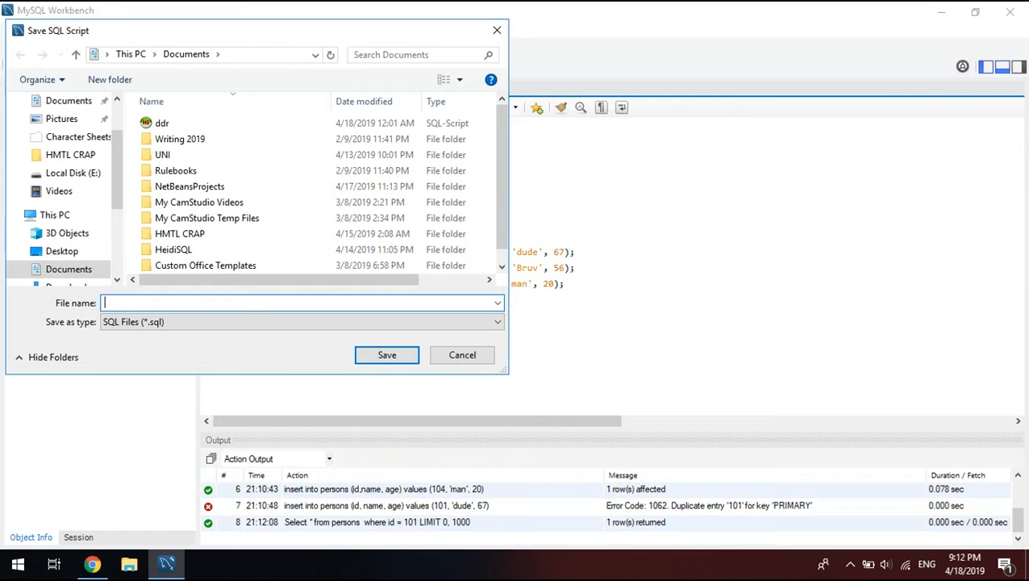
# - Save the whole script as an SQL file named 'sara' in Documents
pyautogui.write('sara')
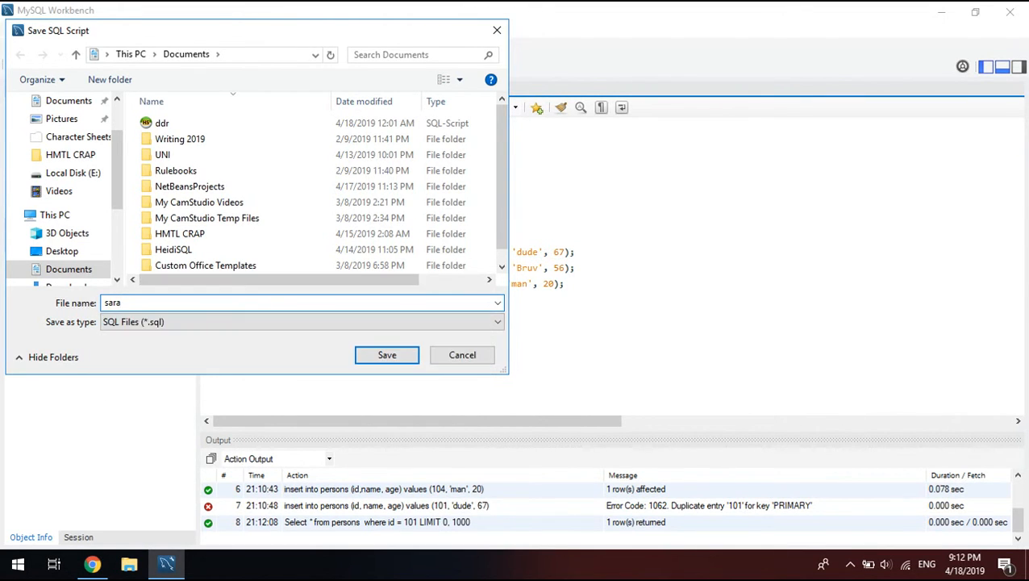
pyautogui.click(387, 355)
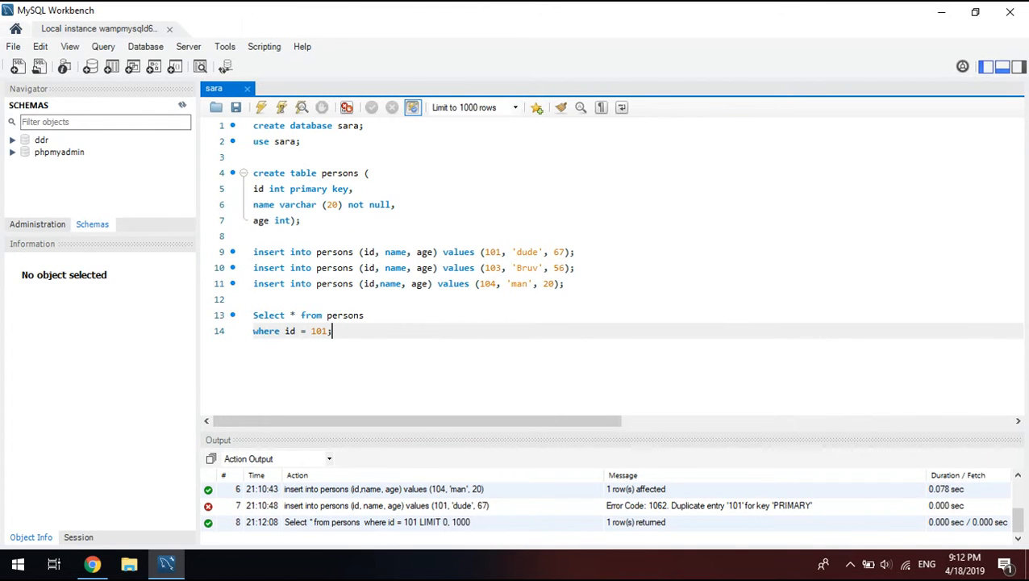